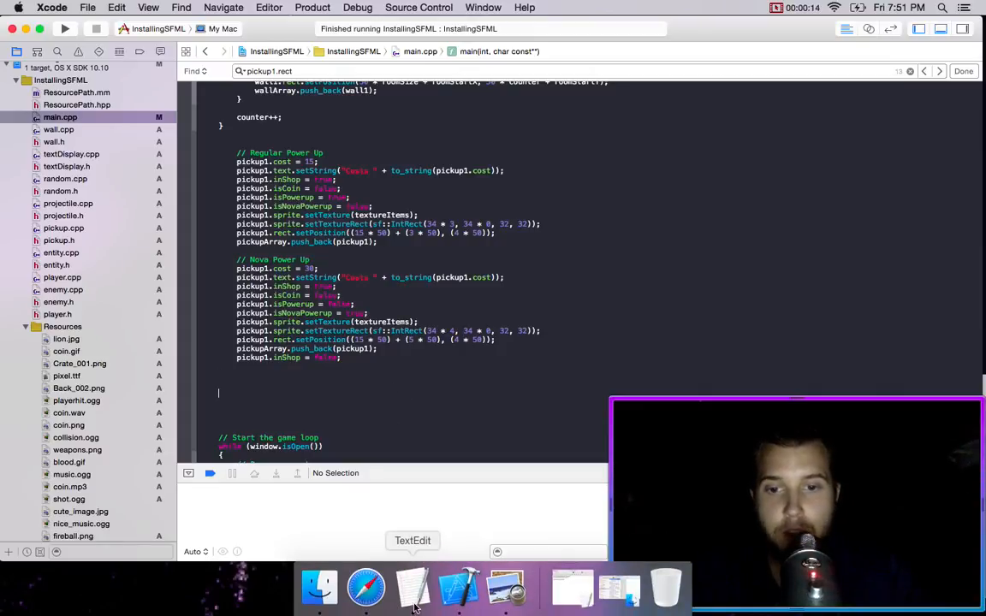
Step: Build and launch the InstallingSFML target with the regular and Nova power-up shop items
left_click(412, 587)
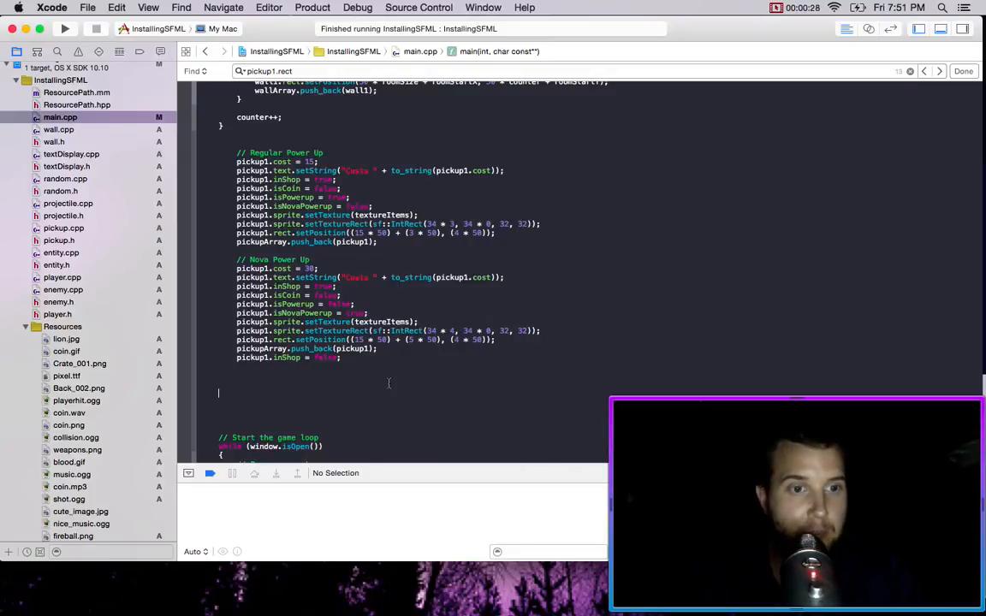
mouse_move(105, 467)
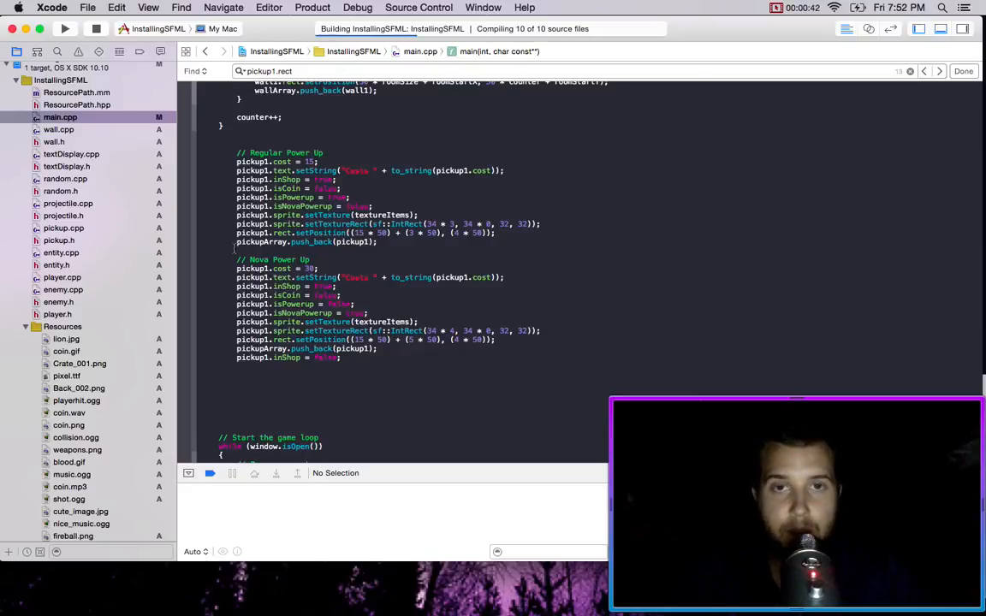
left_click(65, 28)
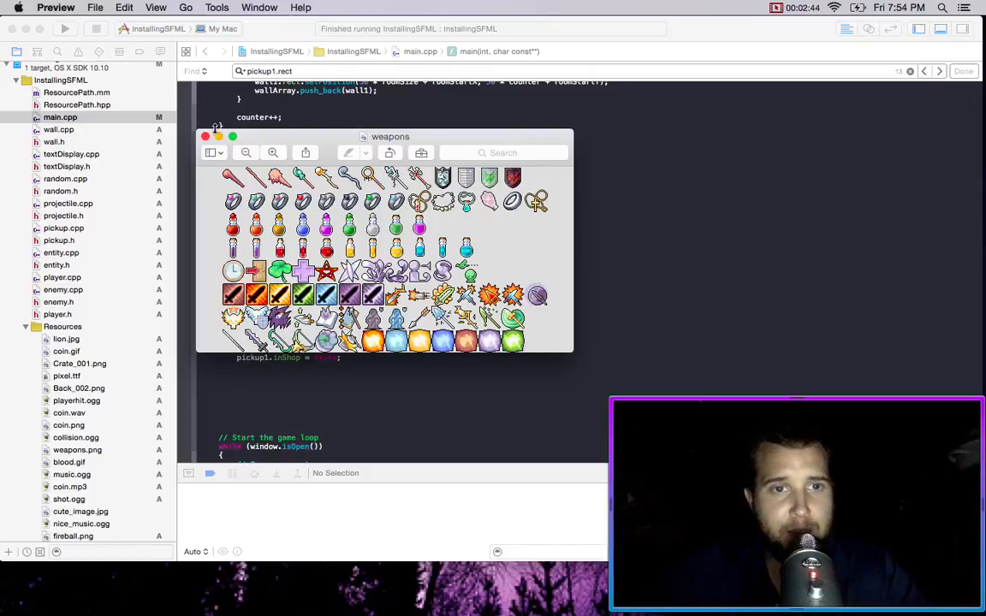
Step: Close the weapons.png sprite sheet in Preview after viewing its item icons
left_click(205, 137)
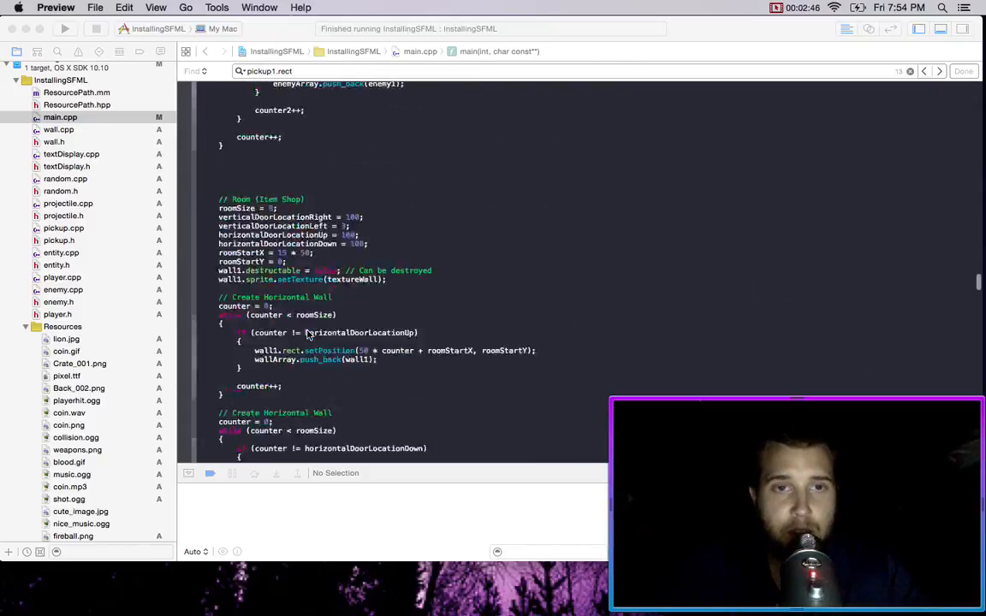
Step: Scroll main.cpp to the Delete Dead Enemy coin and power-up drop code
scroll("up", 3)
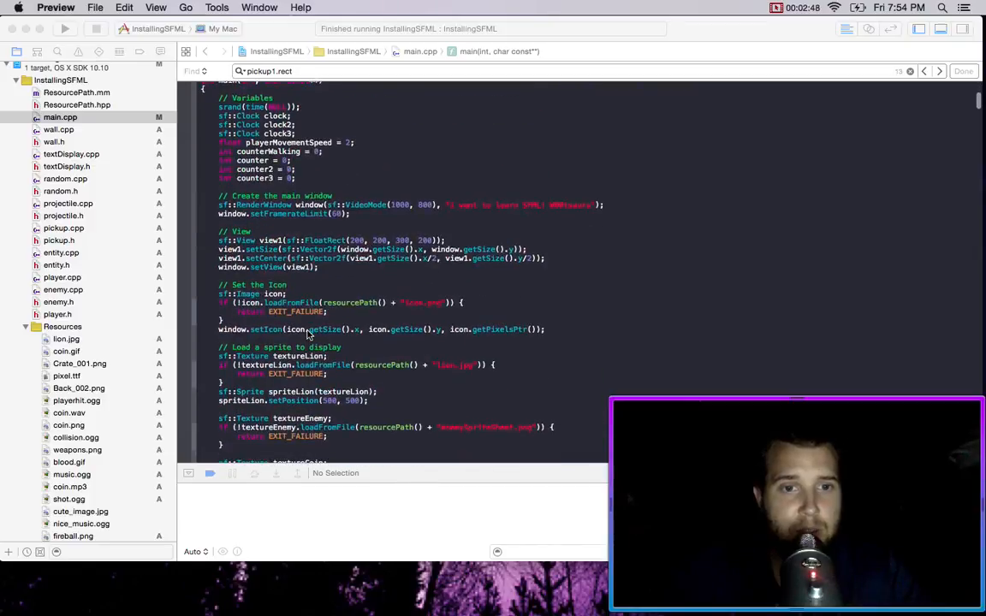
scroll("down", 3)
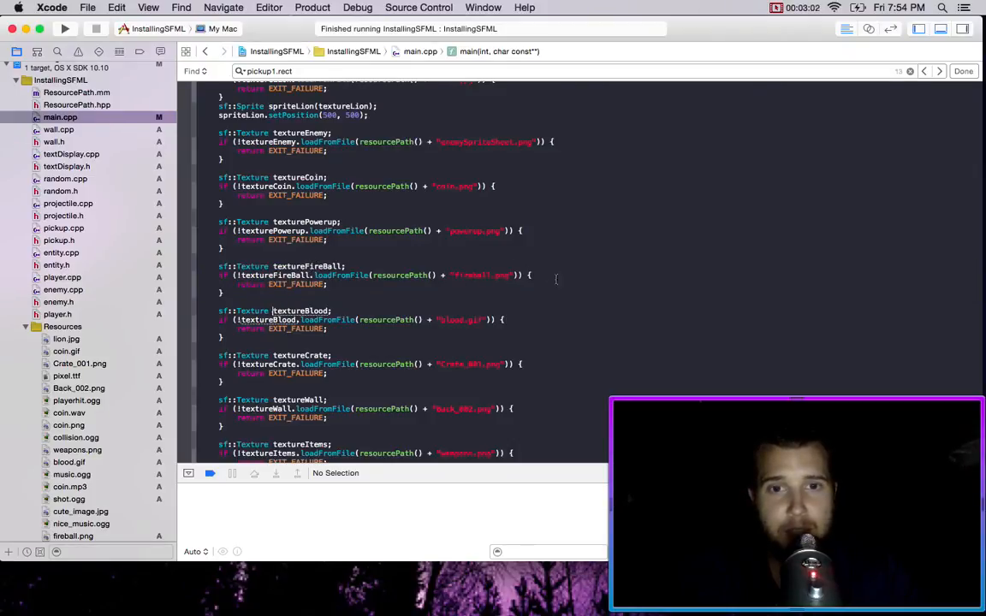
scroll("down", 3)
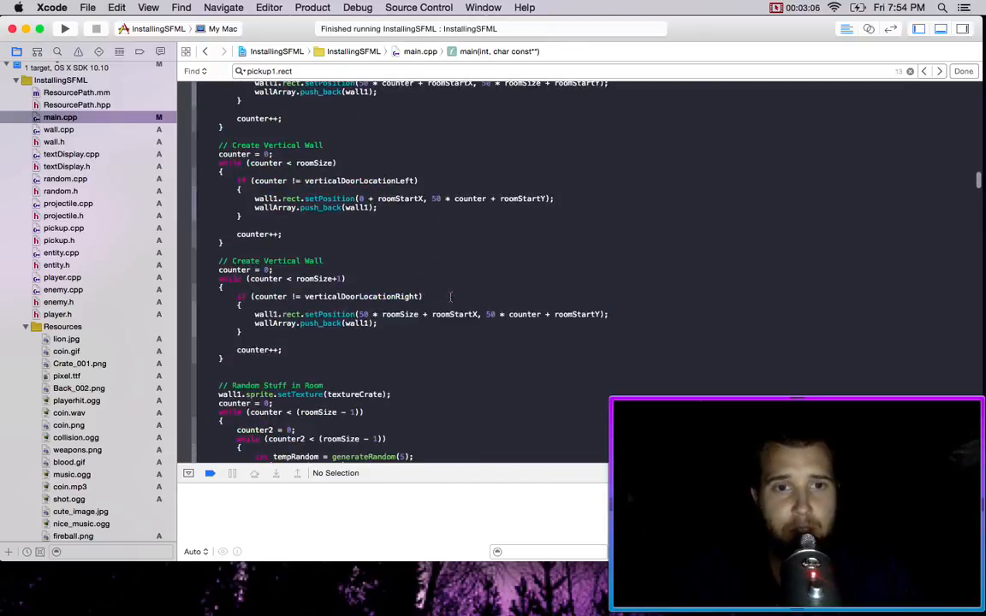
scroll("up", 3)
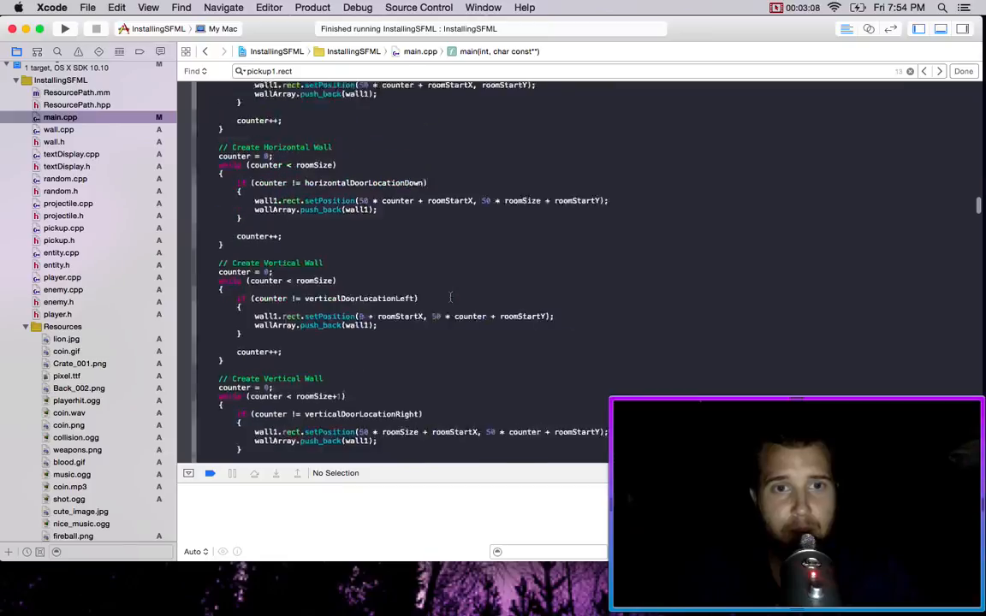
scroll("down", 3)
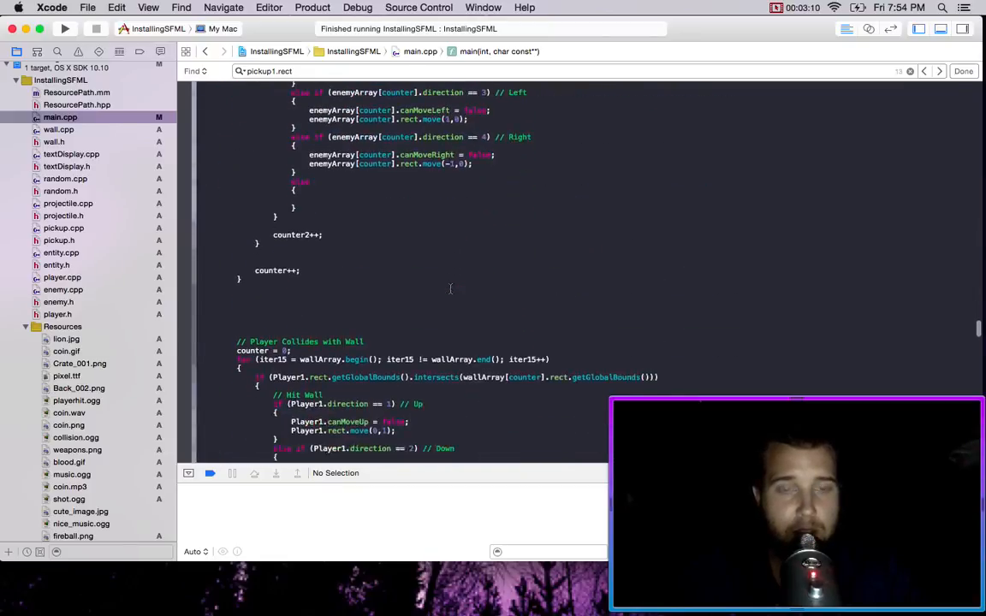
scroll("up", 3)
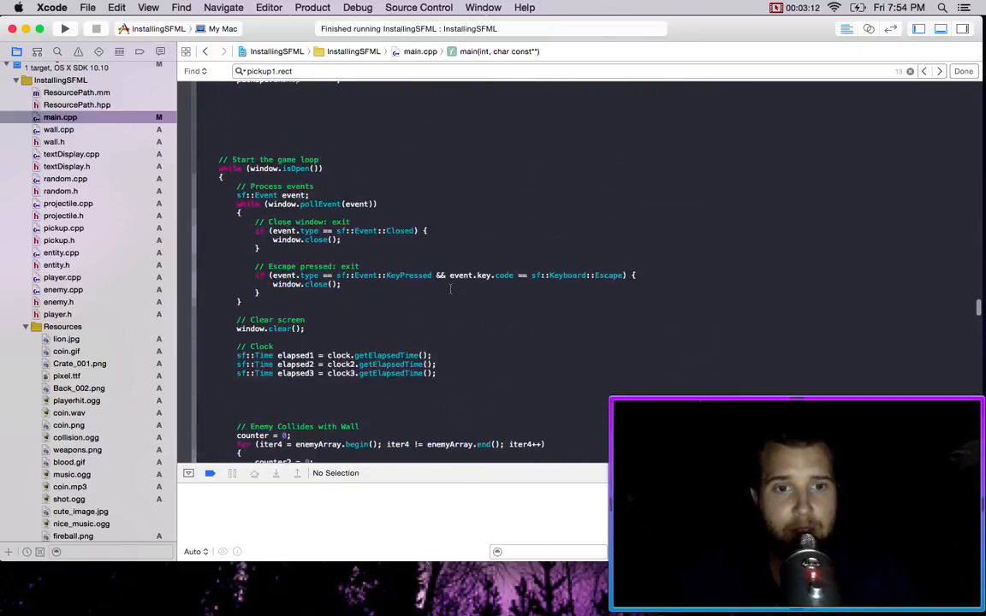
scroll("down", 3)
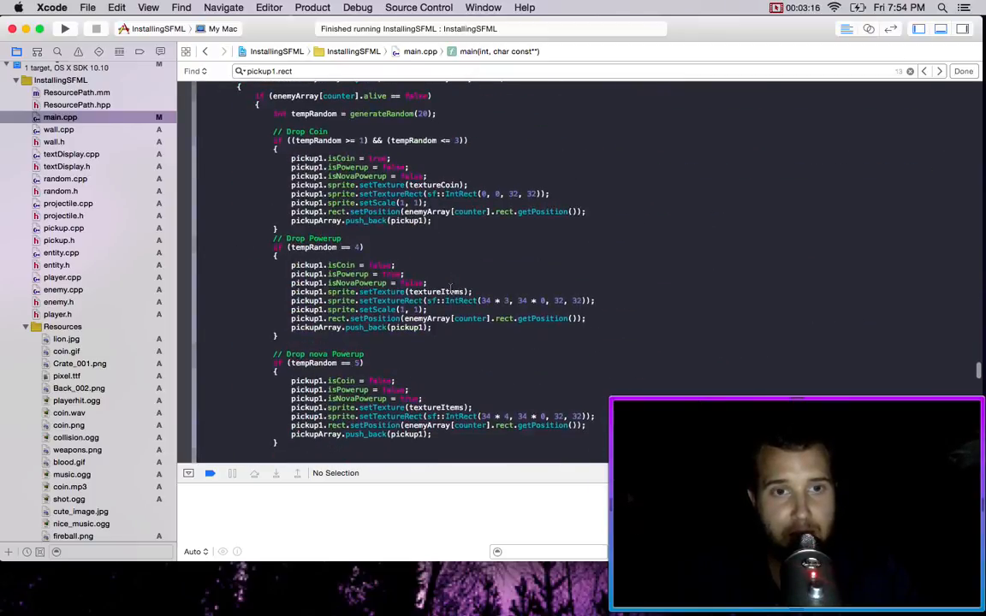
scroll("up", 3)
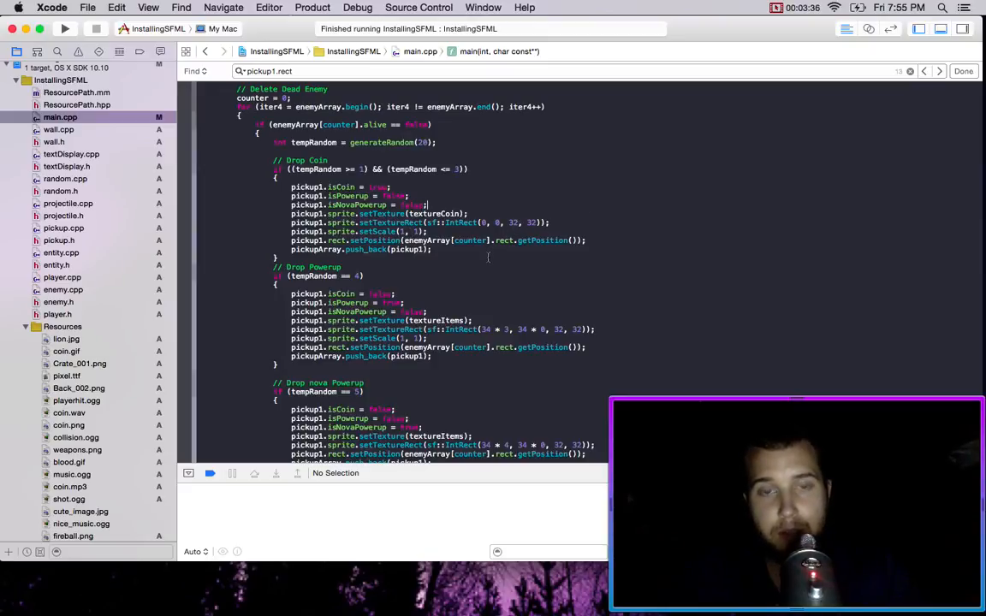
scroll("down", 3)
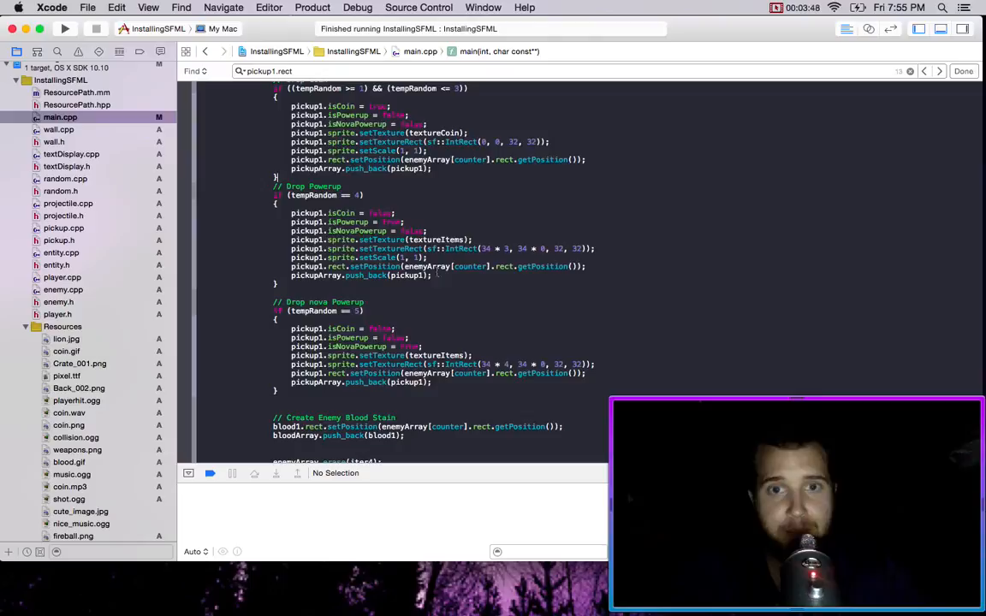
mouse_move(492, 586)
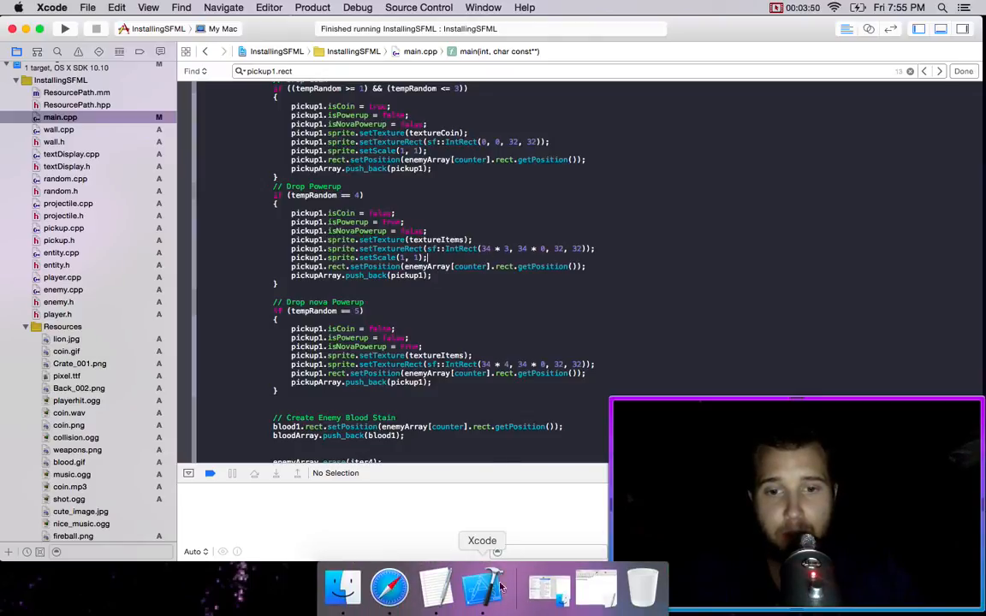
mouse_move(514, 295)
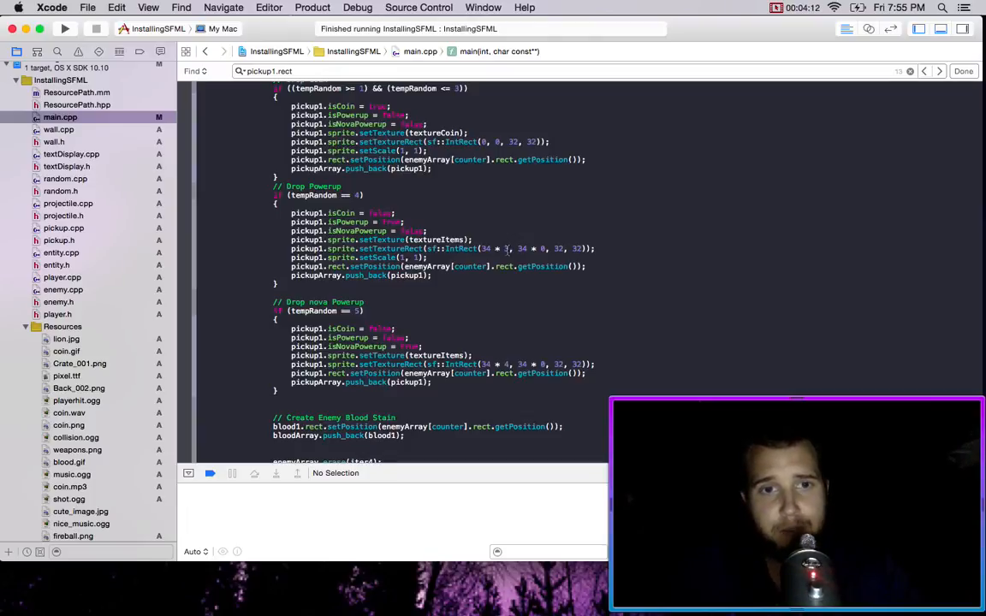
scroll("up", 3)
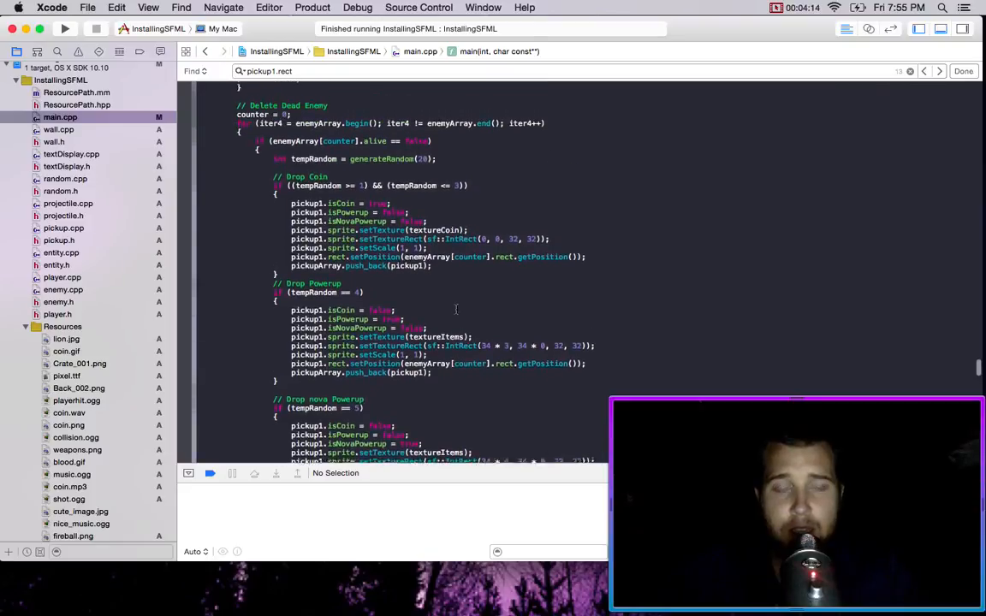
scroll("down", 3)
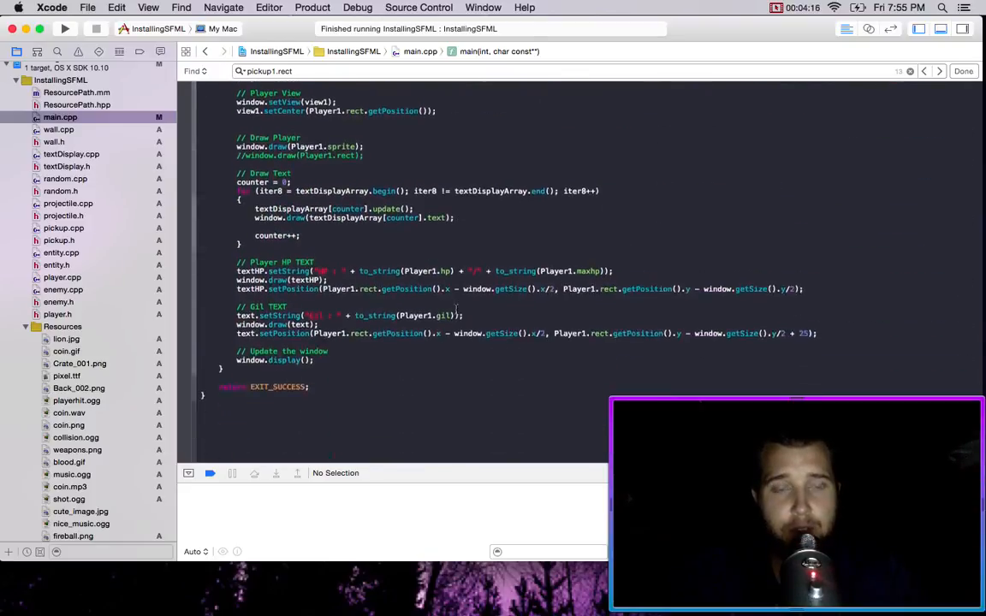
scroll("up", 3)
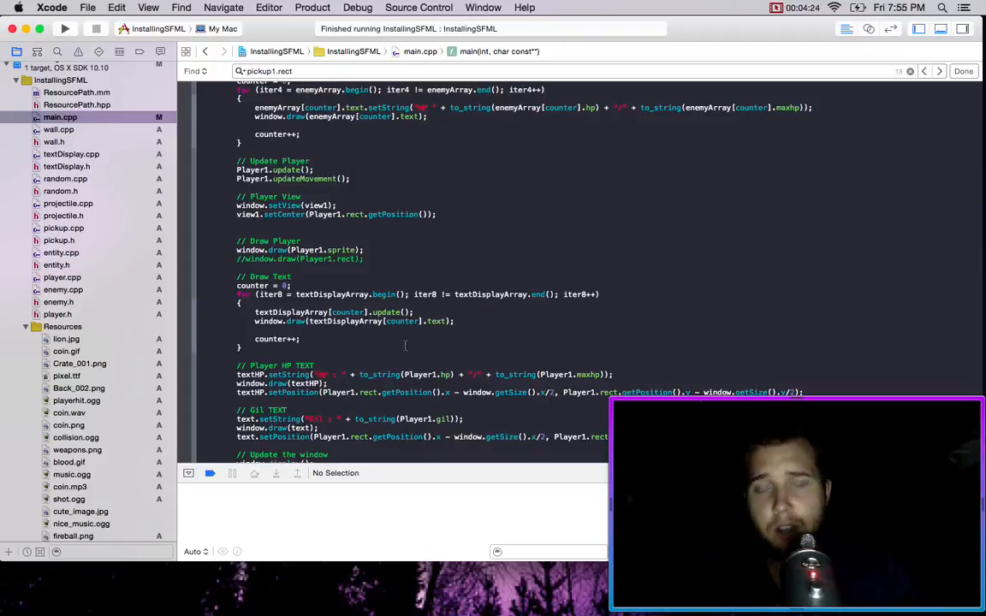
mouse_move(428, 219)
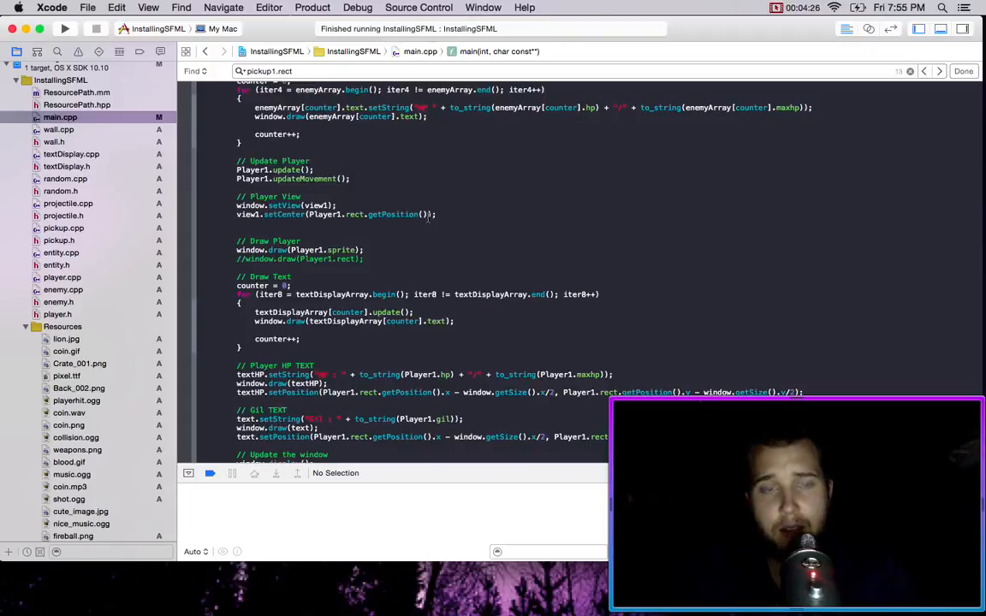
scroll("up", 3)
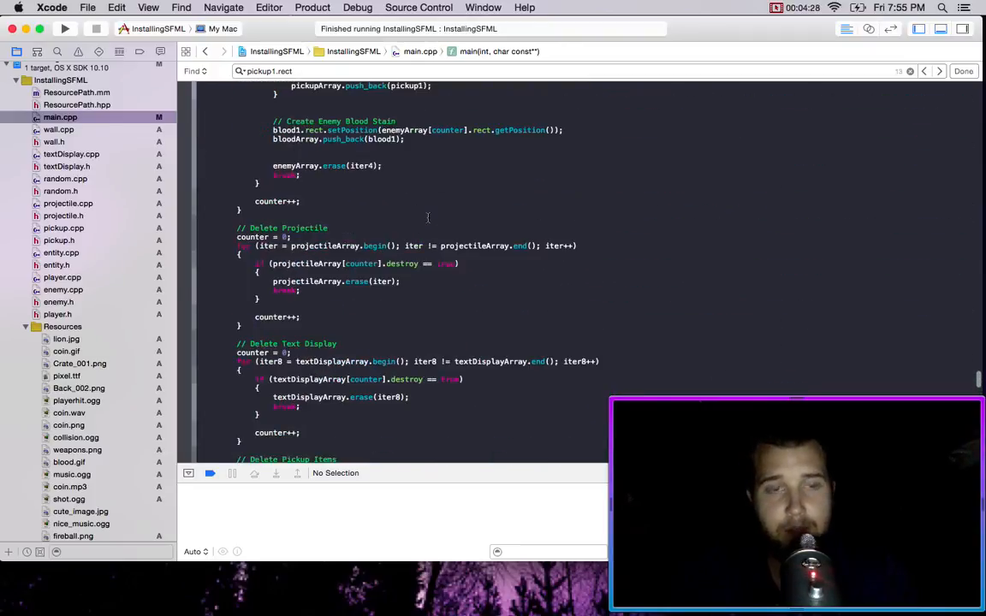
scroll("up", 3)
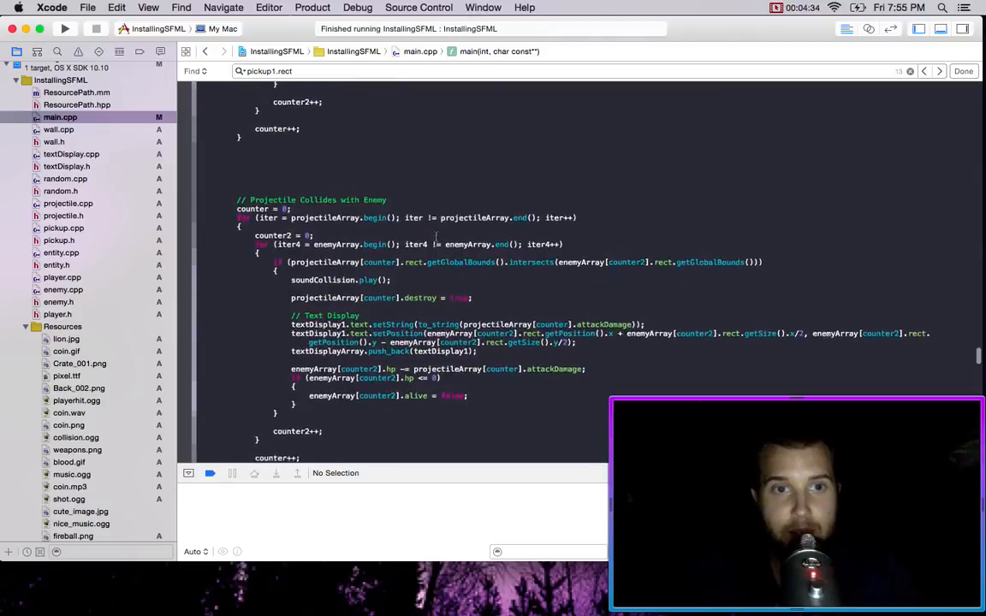
scroll("up", 3)
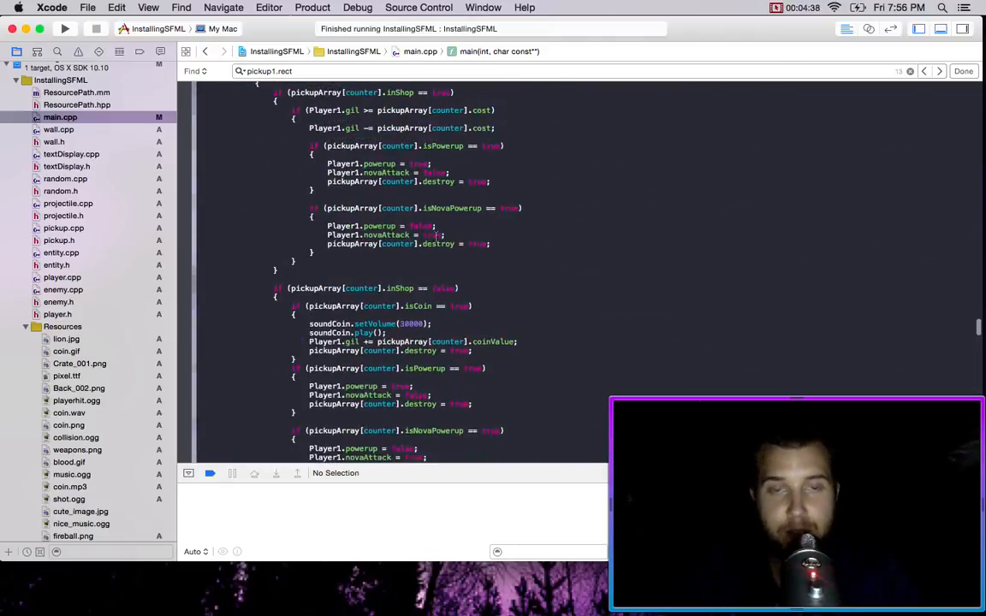
scroll("up", 3)
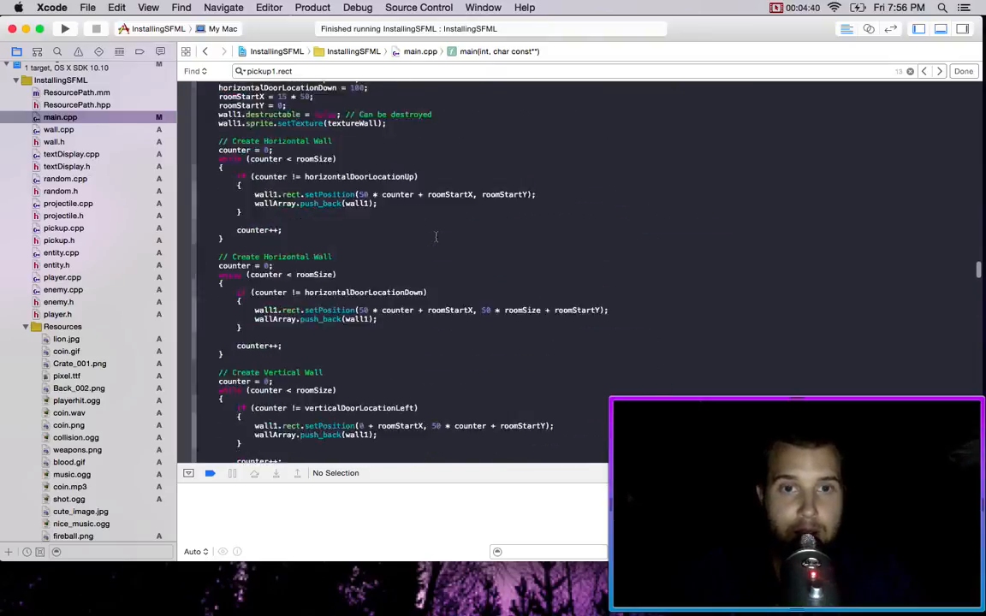
scroll("up", 3)
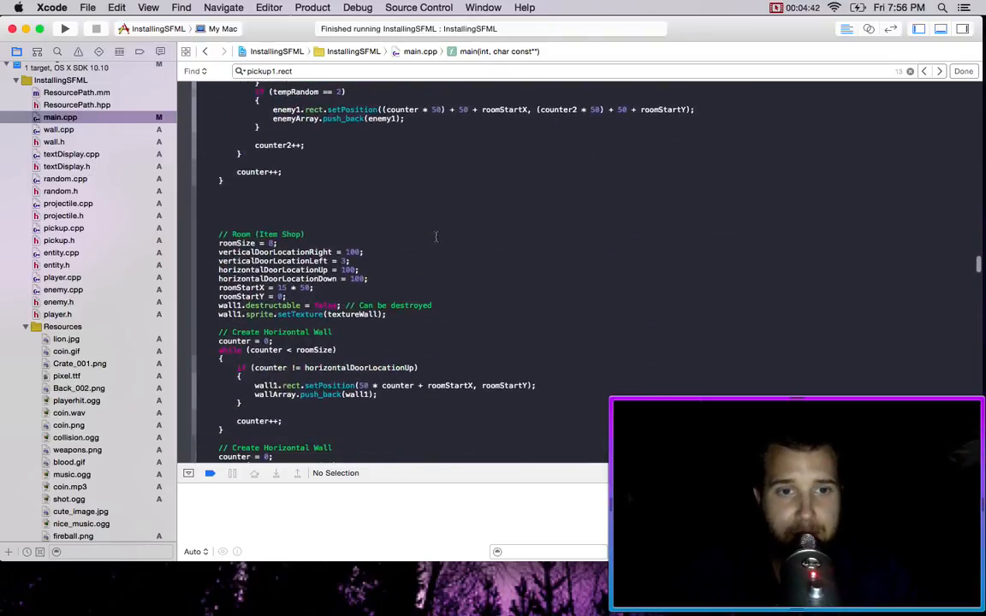
scroll("down", 3)
type("// HP Up Shield Power")
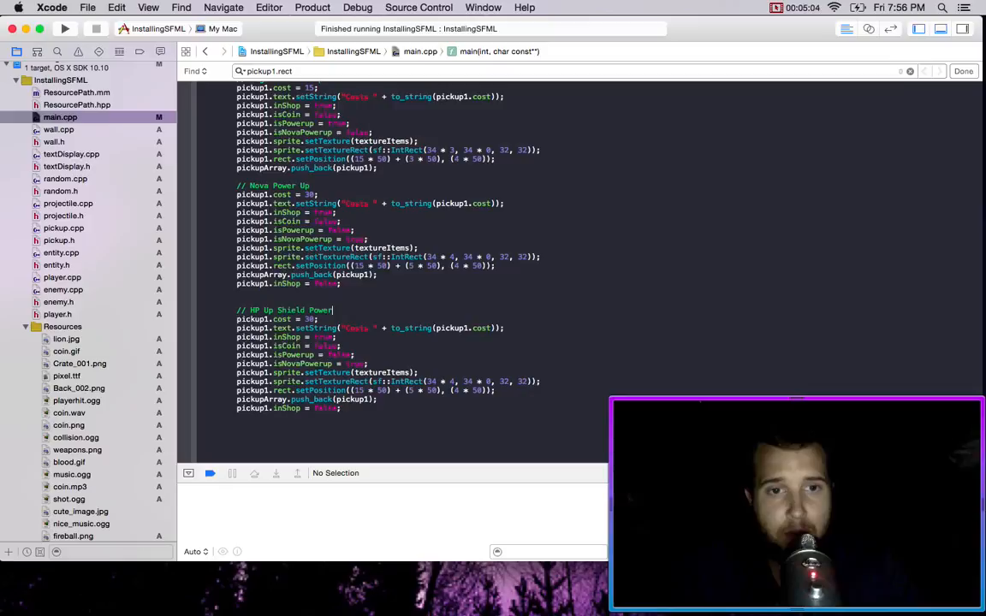
Step: Retitle the copied shop block's comment to 'HP Up Shield' and set pickup1.cost to 100
key("backspace")
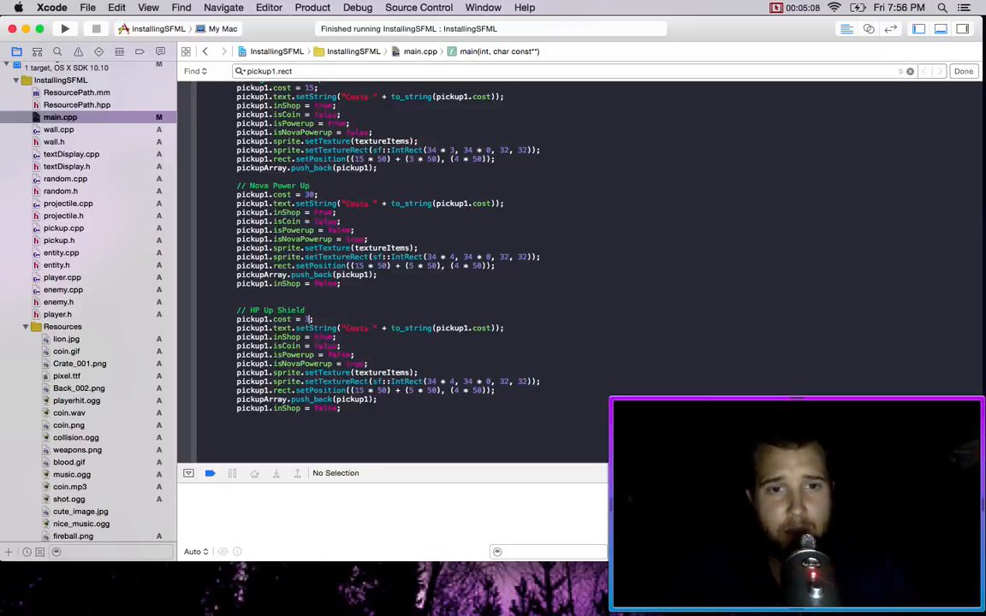
type("100")
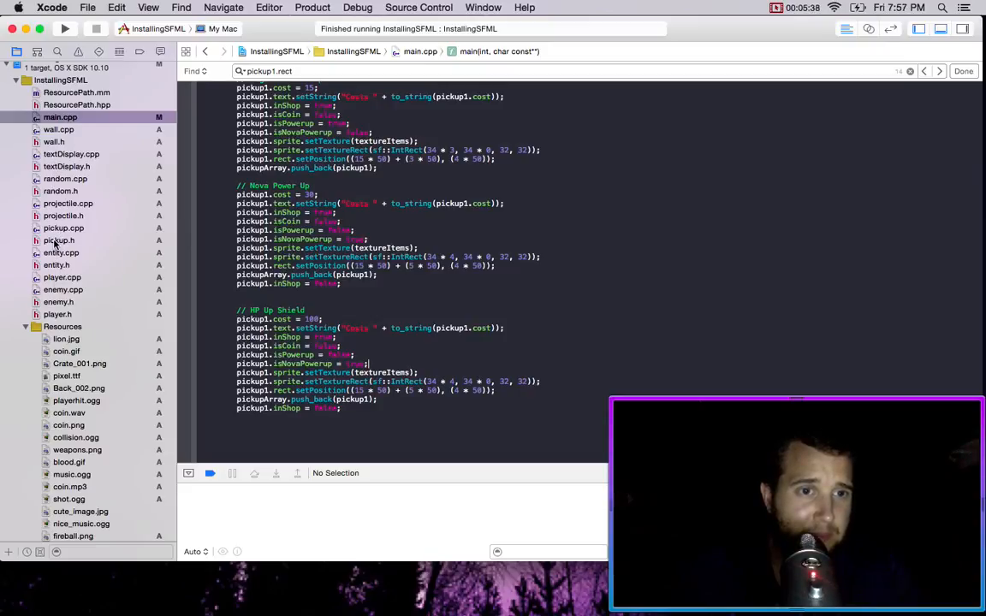
Step: Add 'bool isHPShield = false;' below isNovaPowerup in pickup.h
left_click(59, 240)
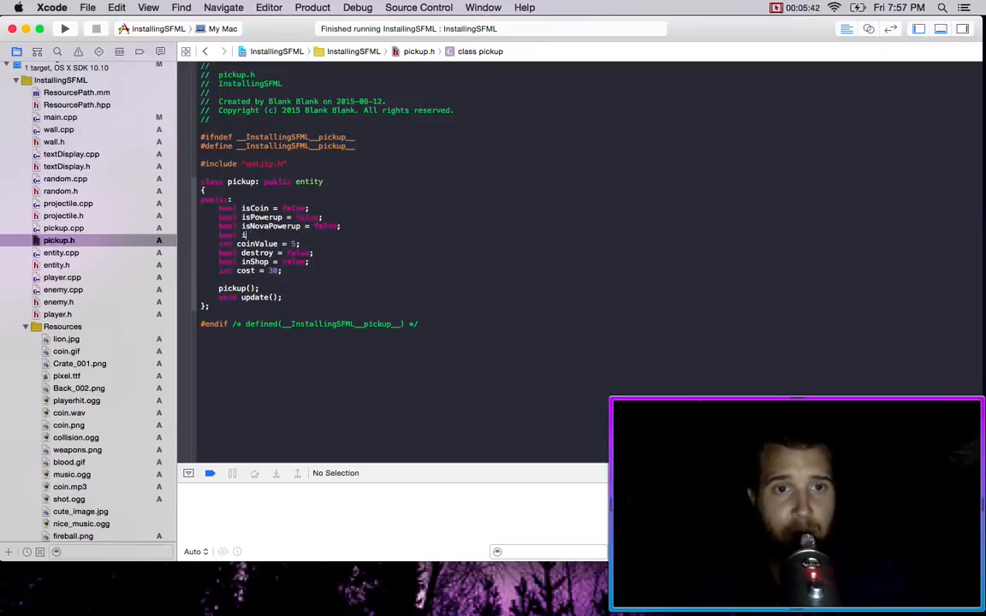
type("isHPShield = false;")
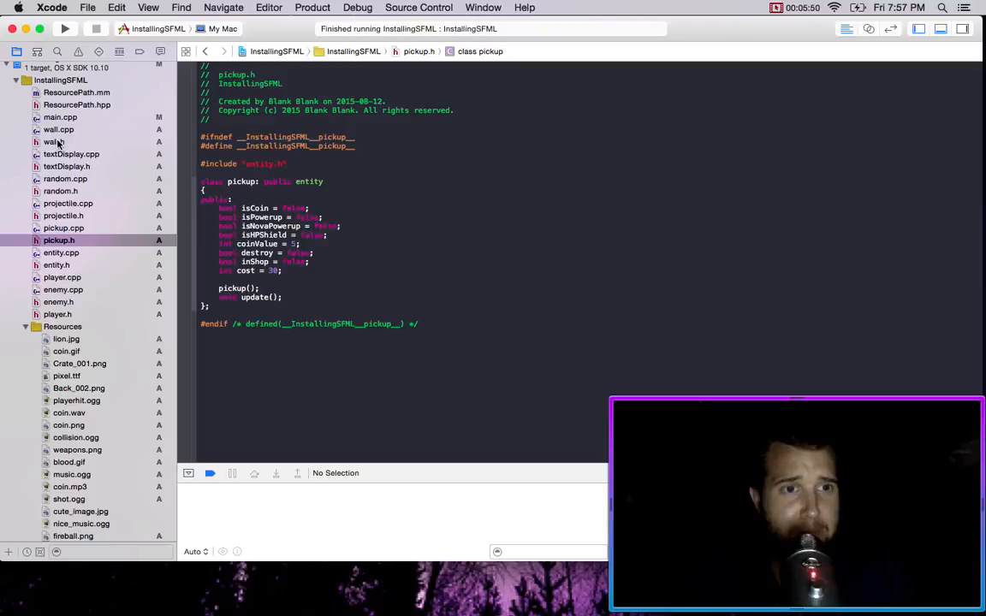
Step: Set isHPShield true with IntRect 34*8 and position 7*50, resetting the flag afterward
left_click(60, 116)
type("pickup")
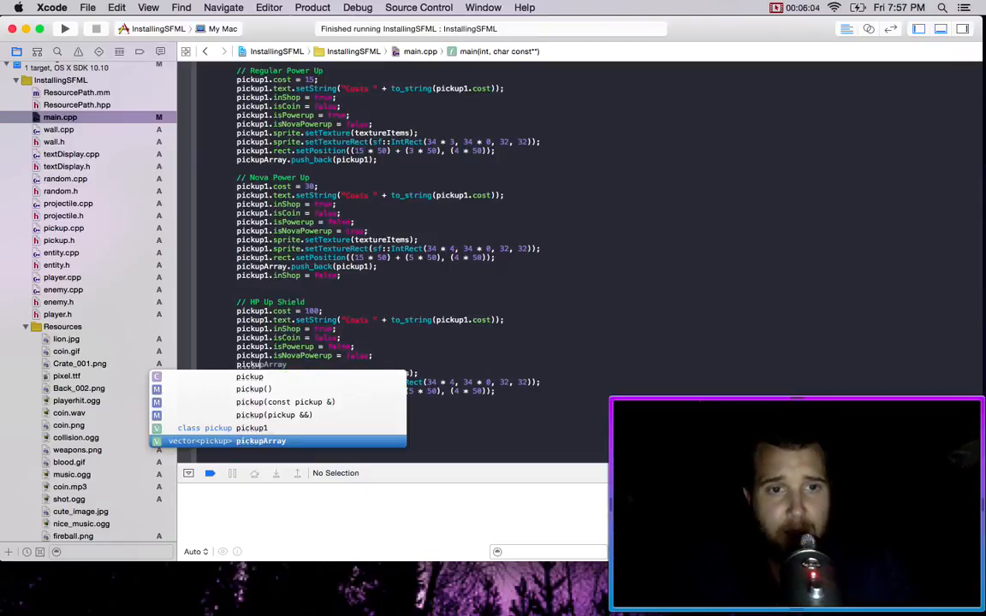
type("isCoin")
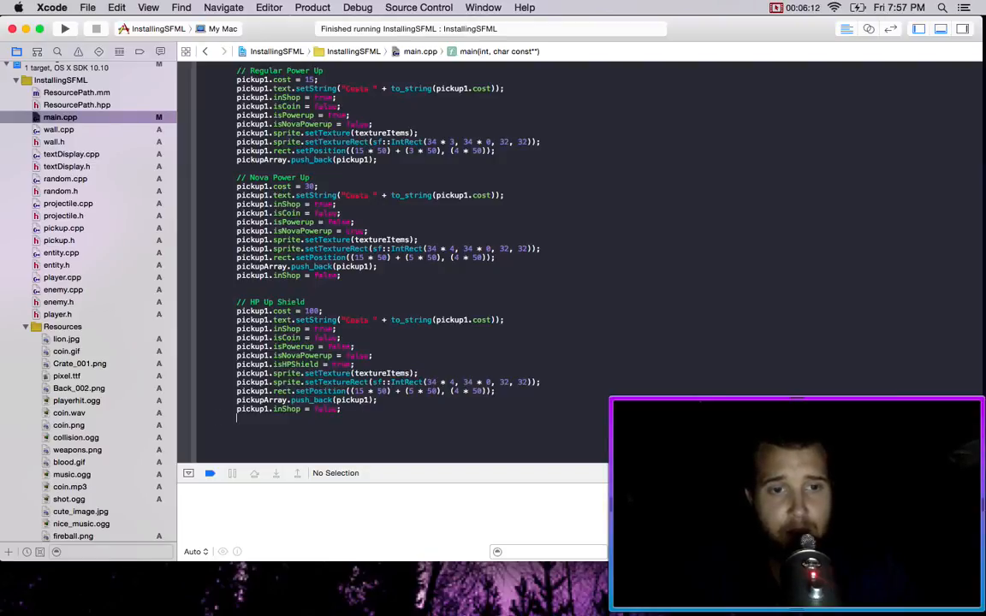
type("pickup1.")
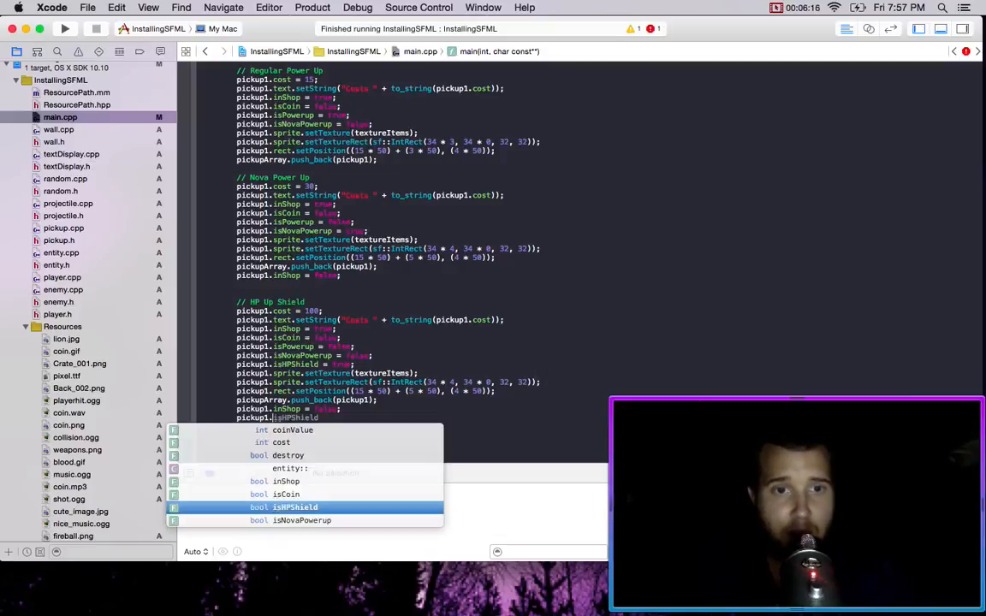
type("false;")
left_click(366, 390)
type("7")
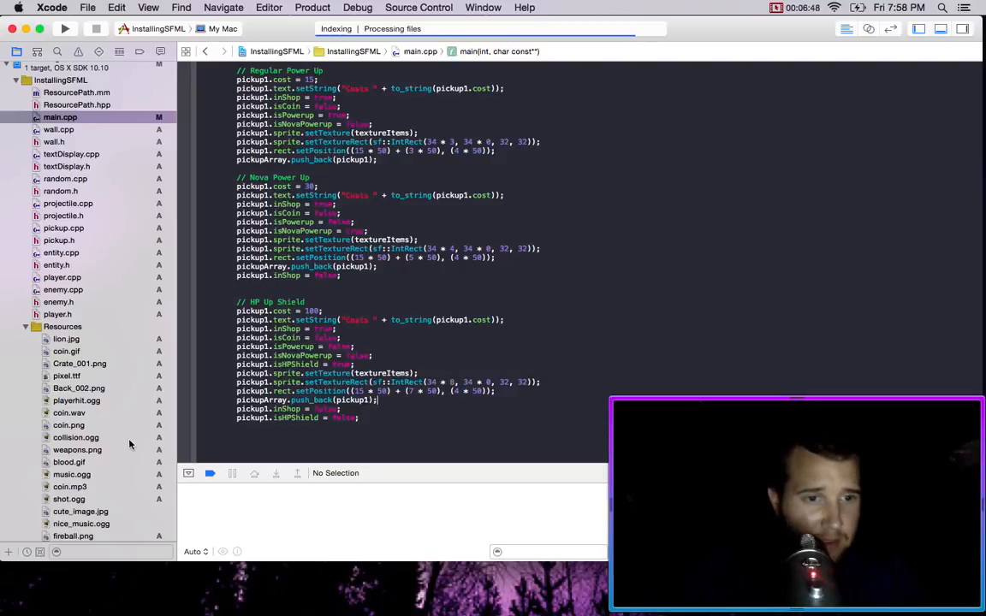
Step: Check weapons.png for the shield icon, then change the HP Up Shield IntRect column to 34*11
left_click(77, 449)
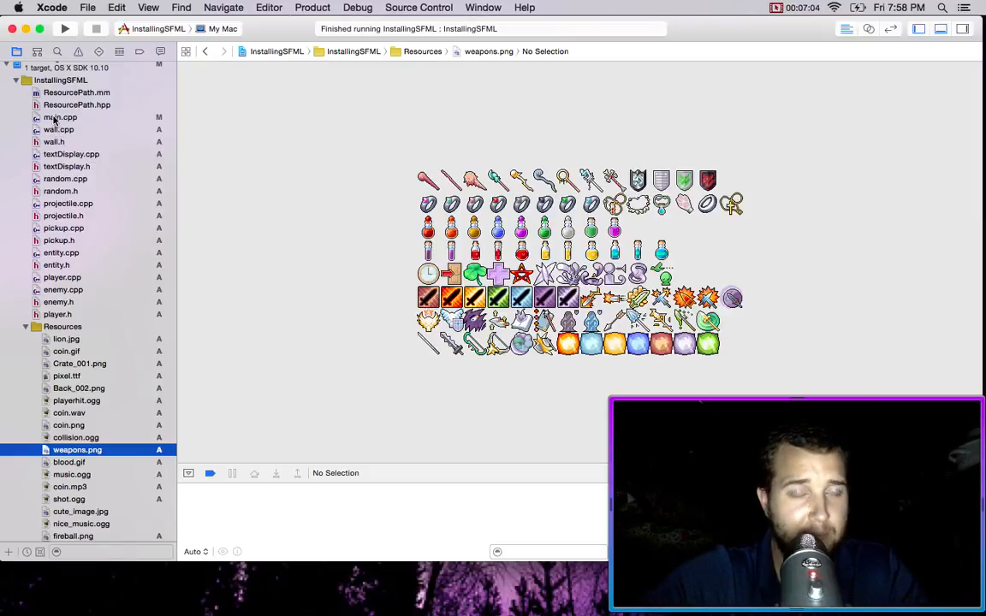
left_click(59, 117)
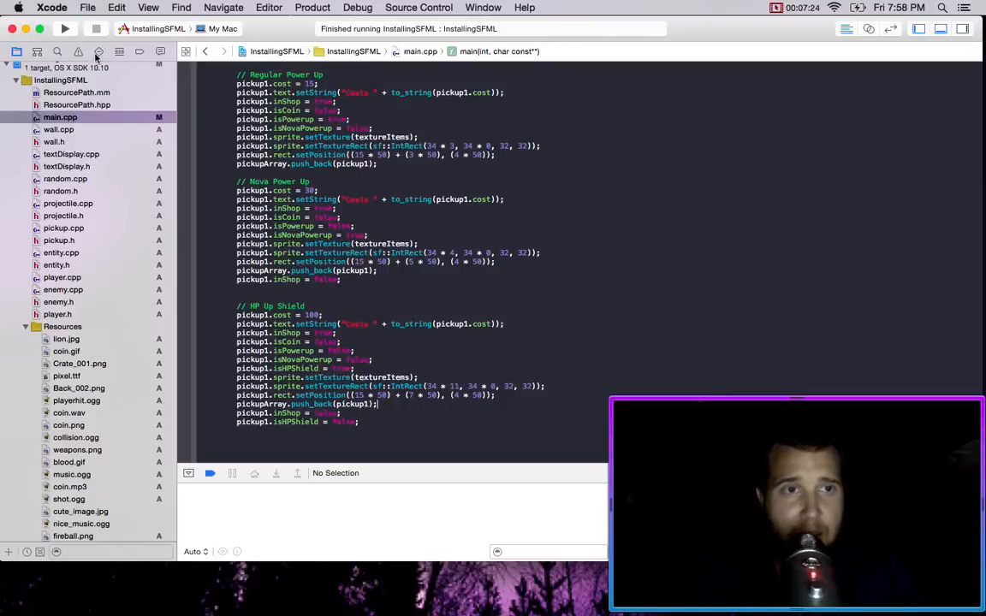
Step: Rebuild and run the InstallingSFML scheme to show the shield item costing 100
left_click(65, 28)
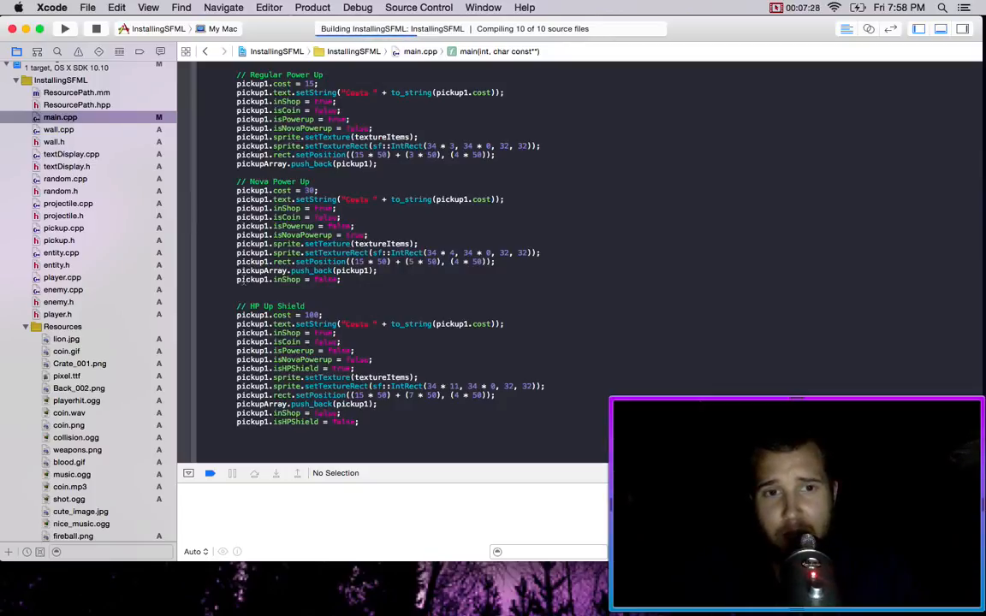
left_click(65, 28)
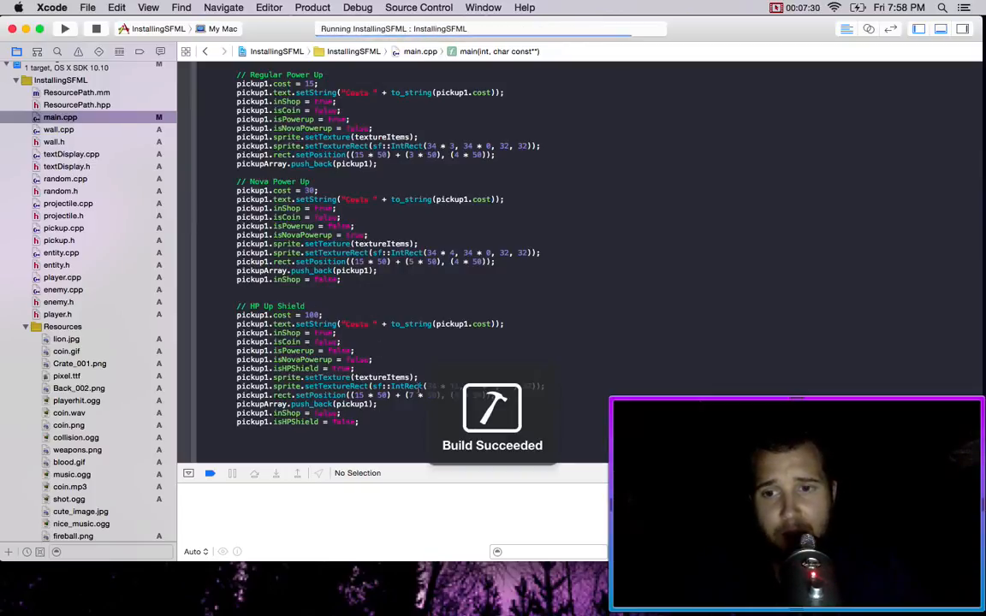
left_click(65, 28)
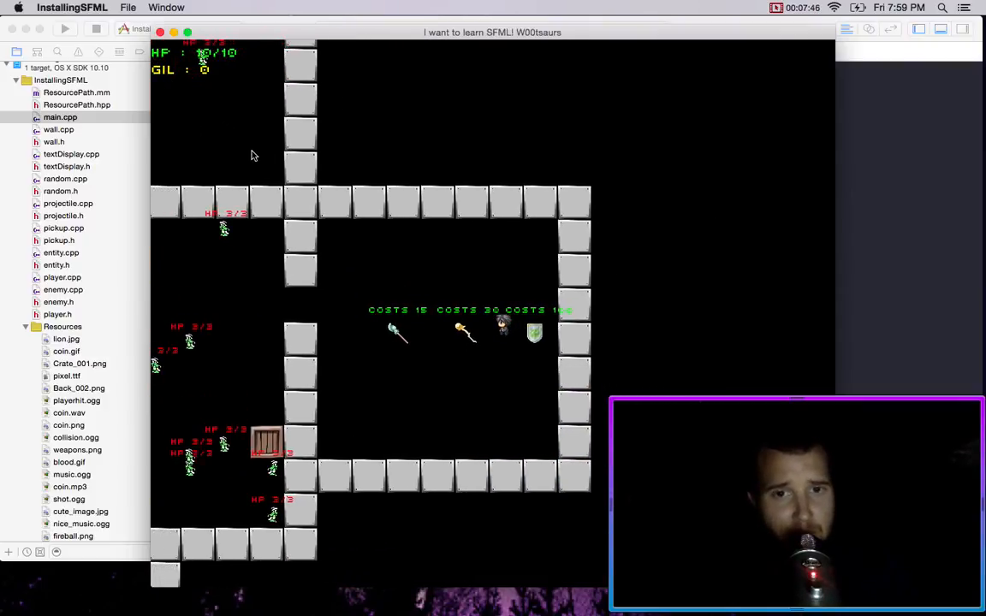
Step: Quit the running InstallingSFML game window
left_click(161, 32)
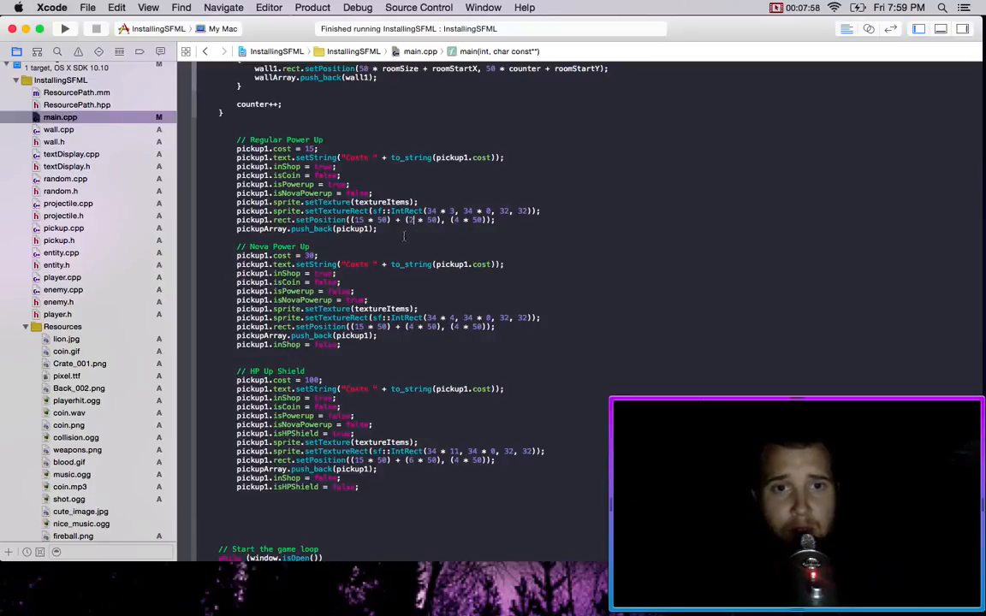
scroll("down", 3)
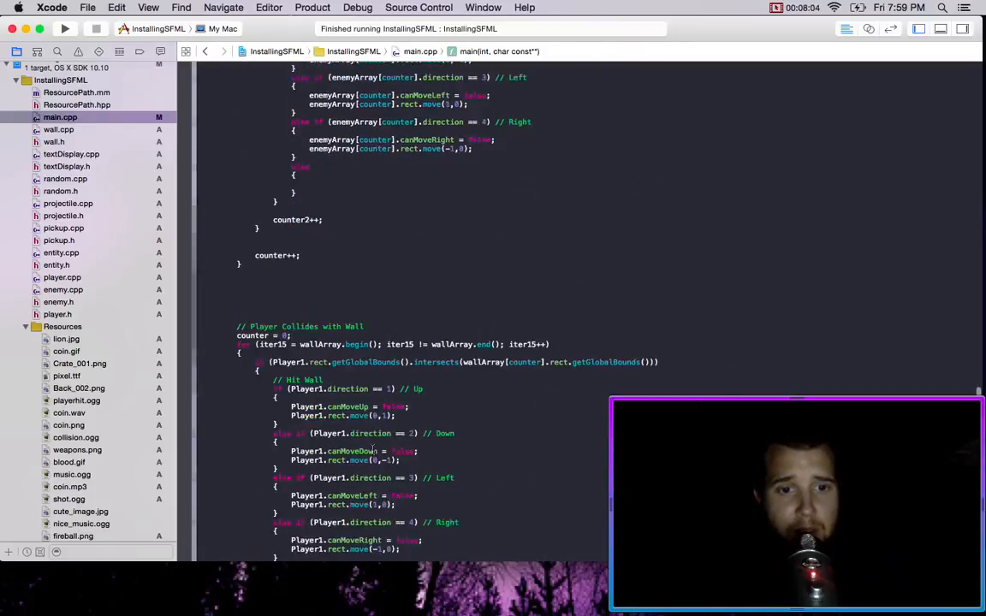
scroll("up", 3)
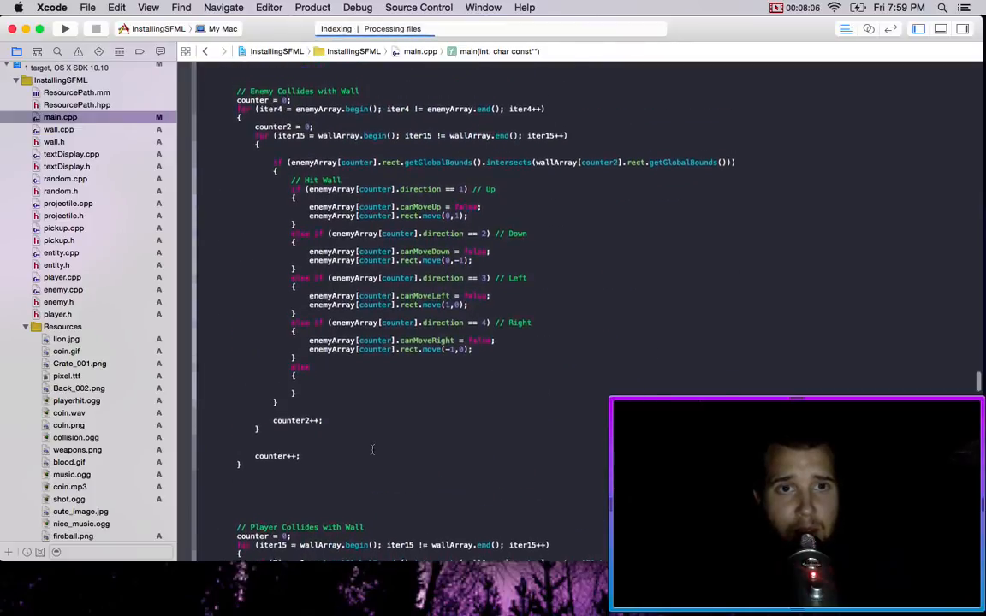
scroll("down", 3)
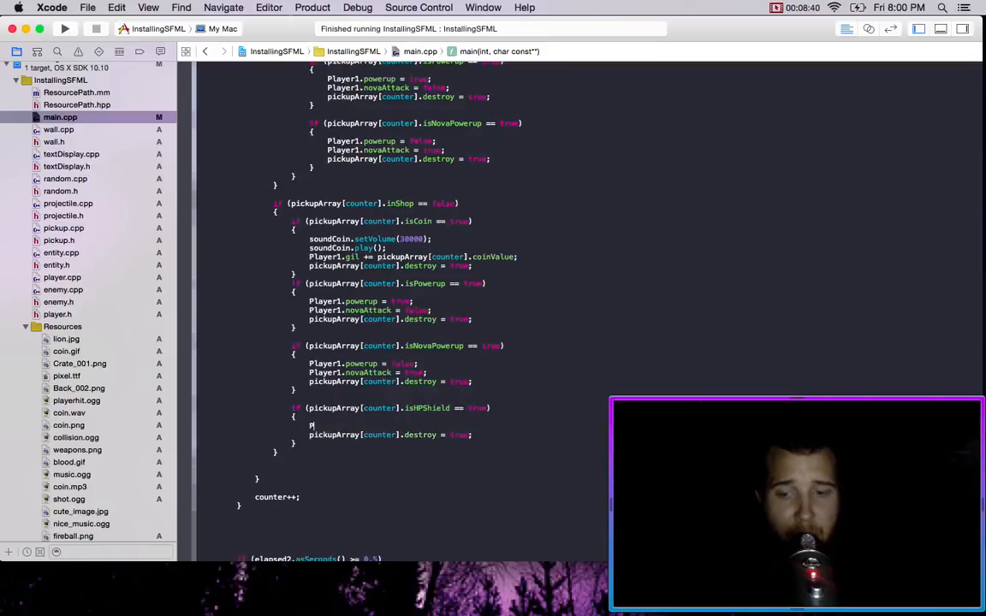
Step: Make the isHPShield branch add 10 to Player1.hp and Player1.maxhp
type("Player1.")
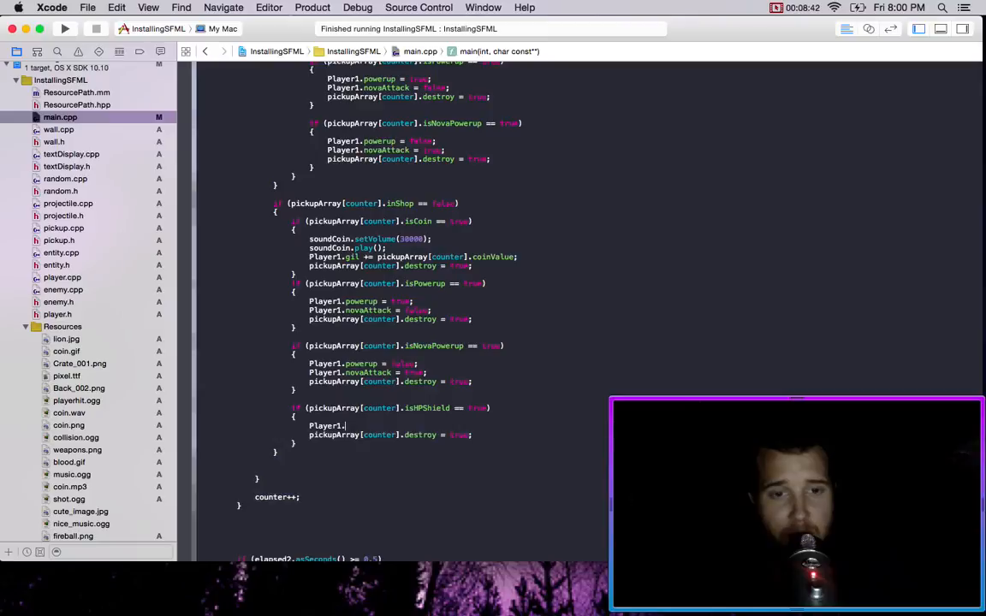
type("hp")
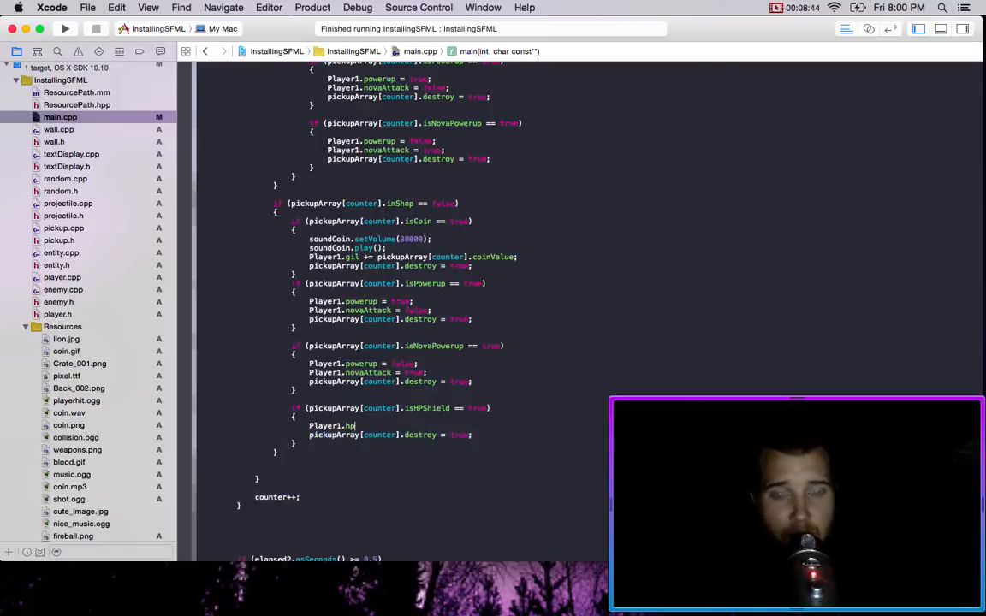
type("+=")
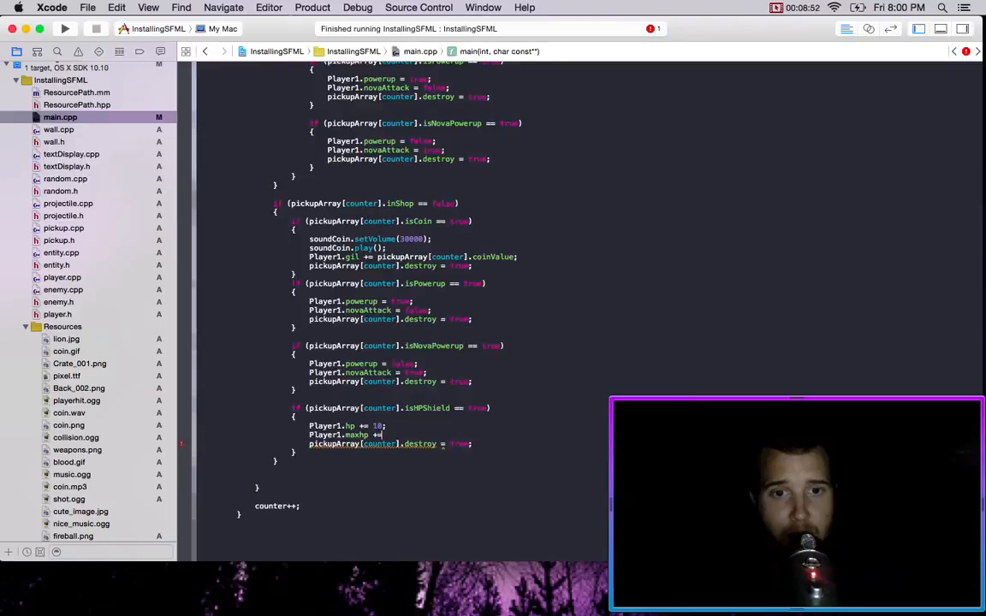
type("10;")
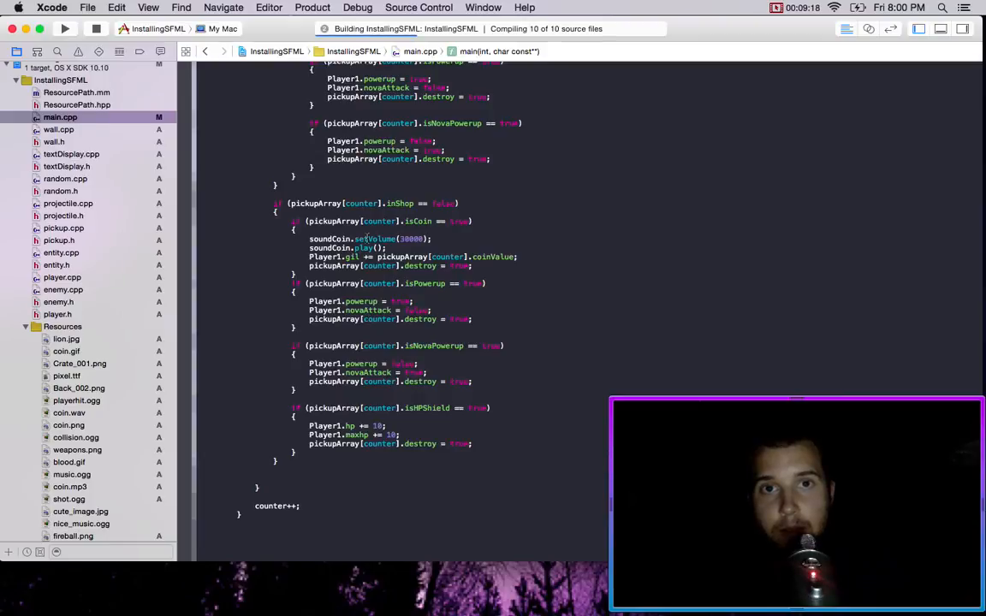
Step: Quit the running game and return to main.cpp with the debug area showing
left_click(65, 28)
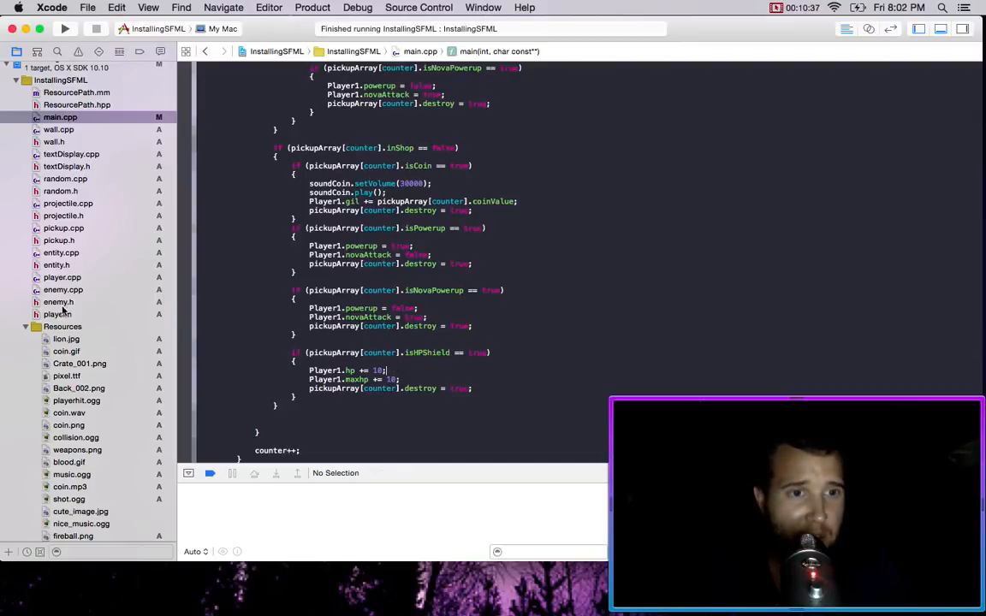
Step: Inspect the hp and maxhp fields in player.h, then go back to main.cpp's isHPShield block
left_click(57, 314)
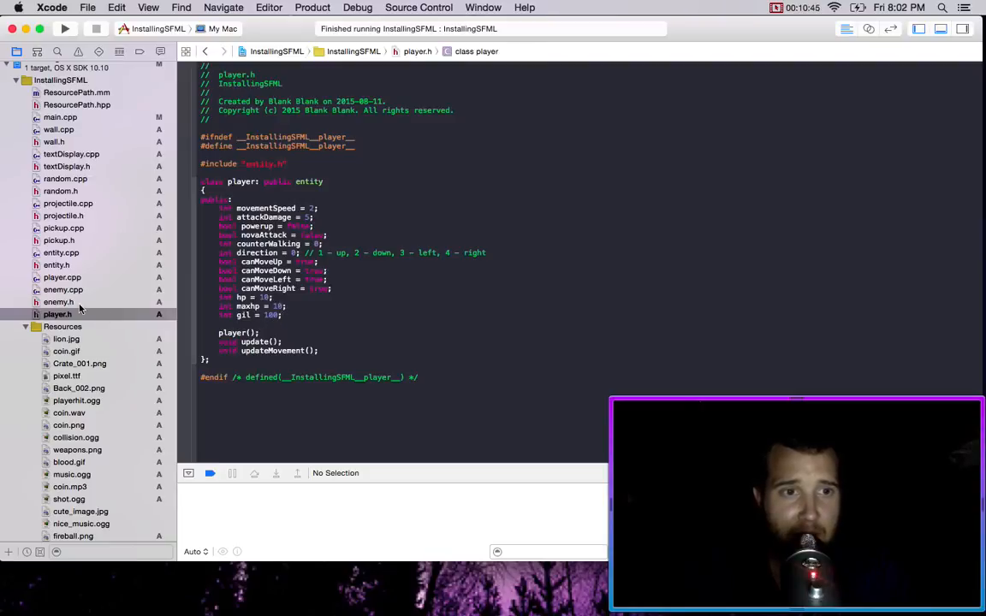
mouse_move(47, 130)
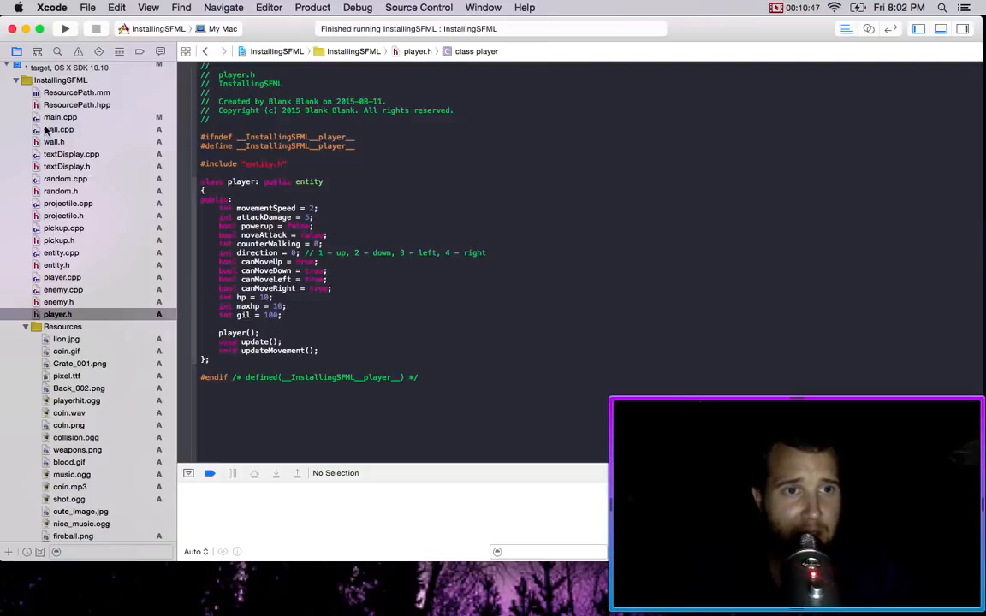
left_click(60, 117)
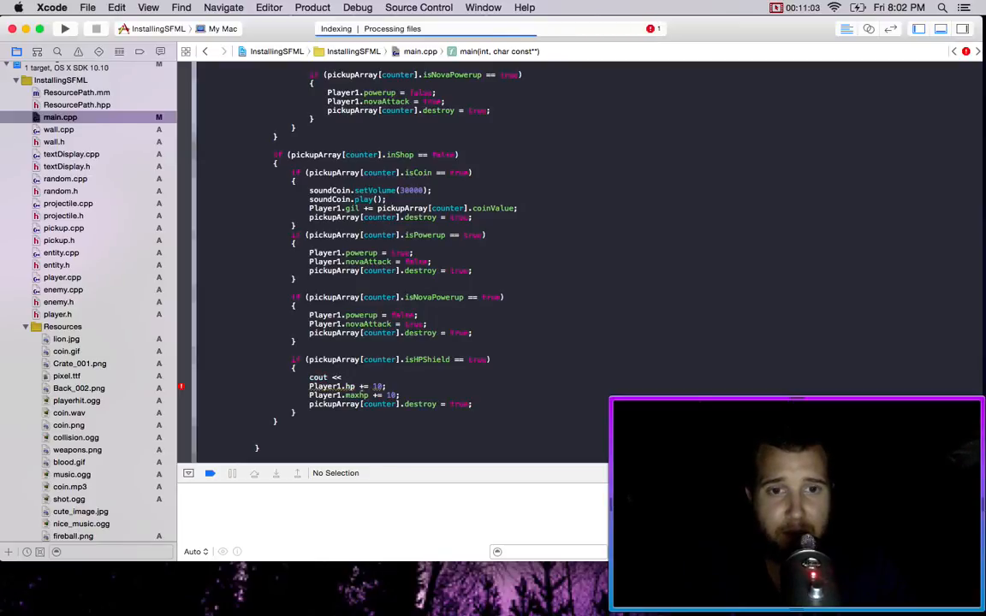
Step: Print Player1.hp before and after the +10 shield boost, find the cout lines, and rebuild
type("Player1.")
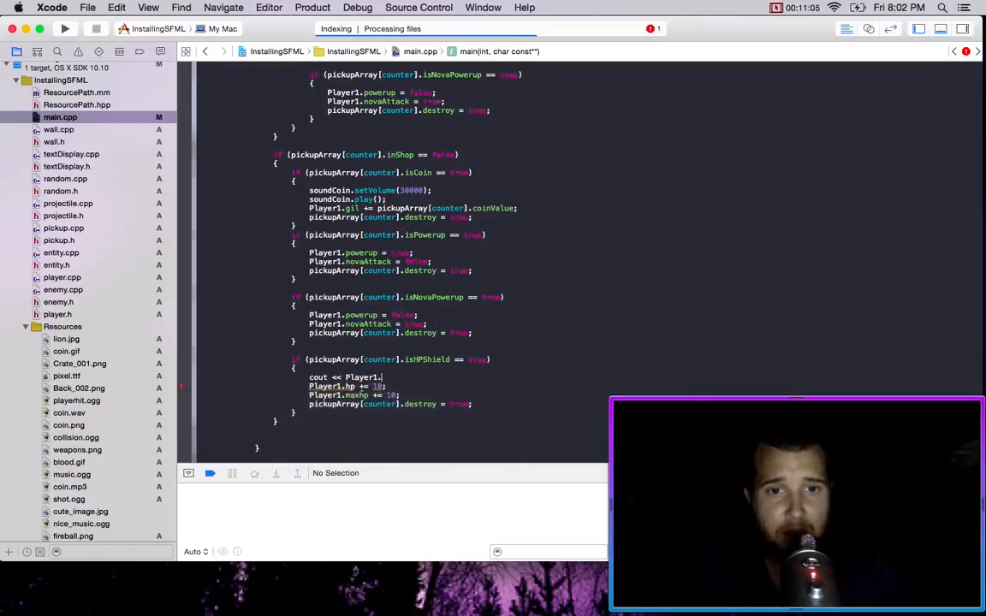
type("<< endl;")
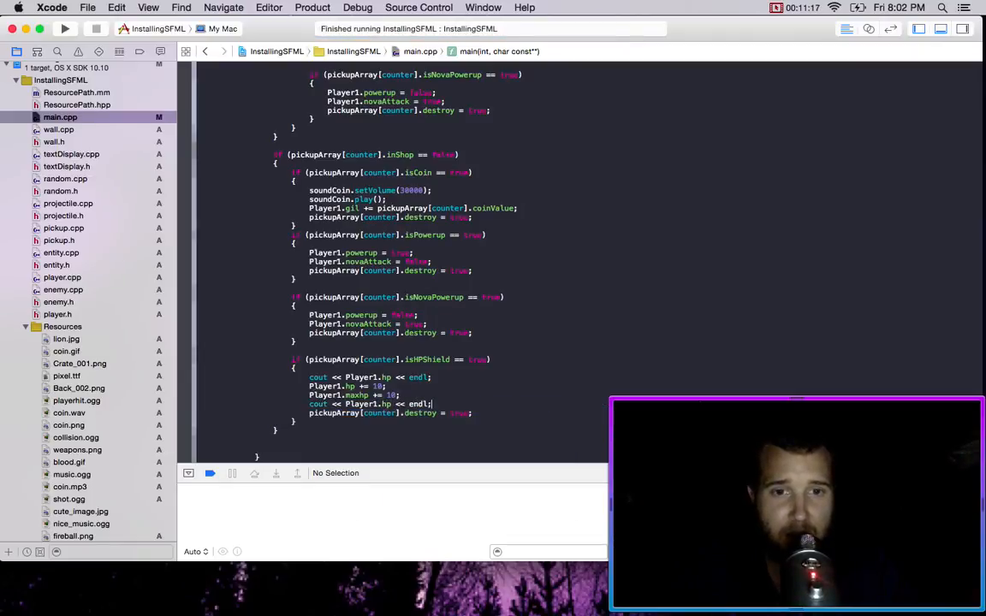
key("cmd+f")
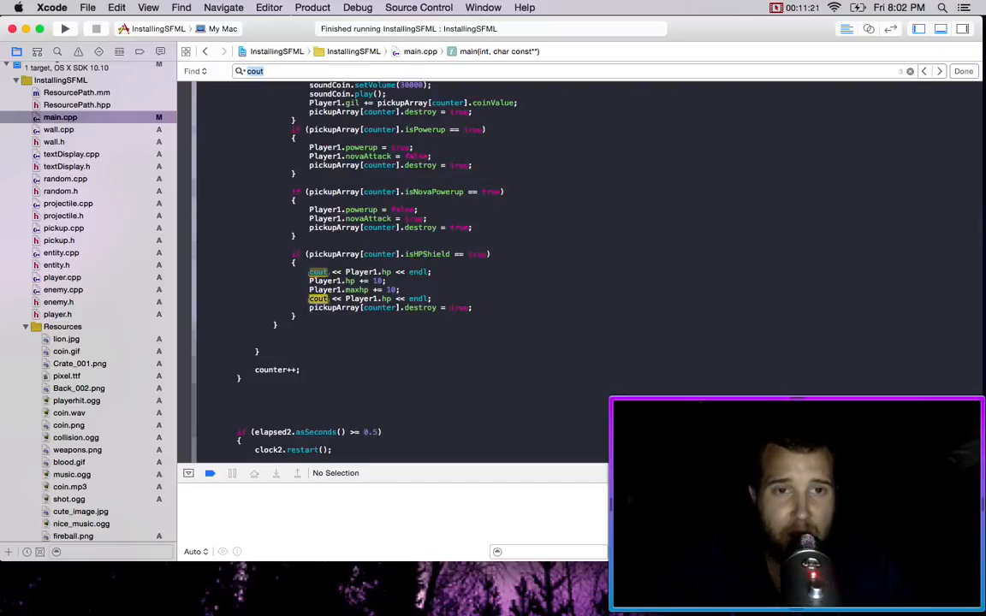
left_click(65, 28)
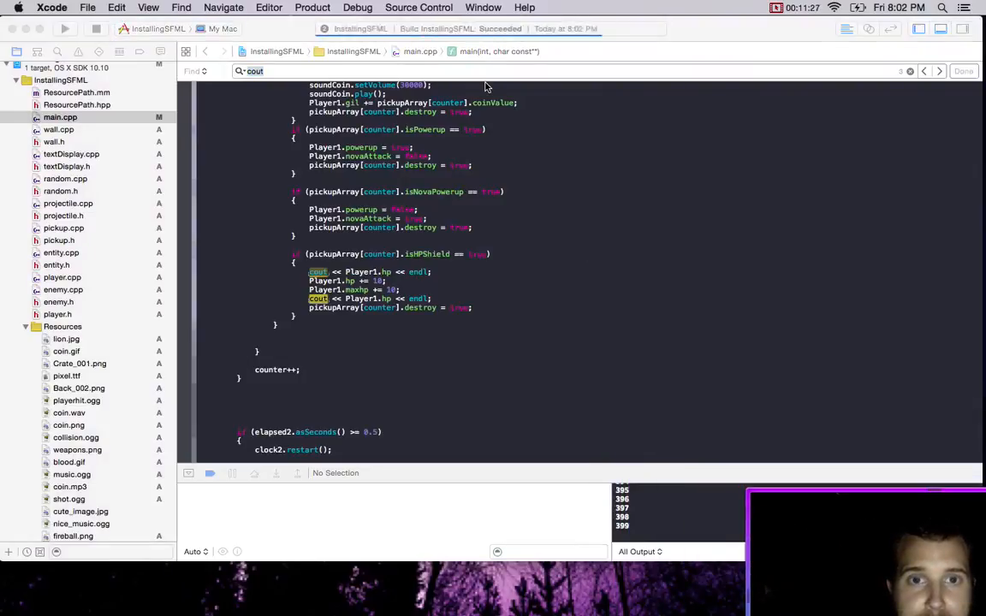
left_click(65, 28)
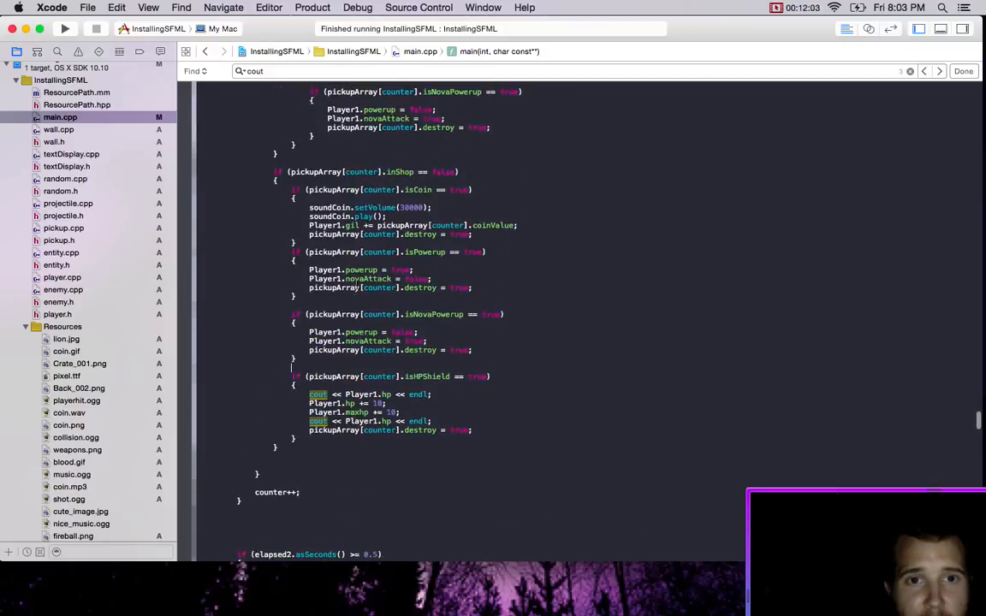
Step: Cut the isHPShield block and paste it into the inShop == true purchase section
scroll("down", 3)
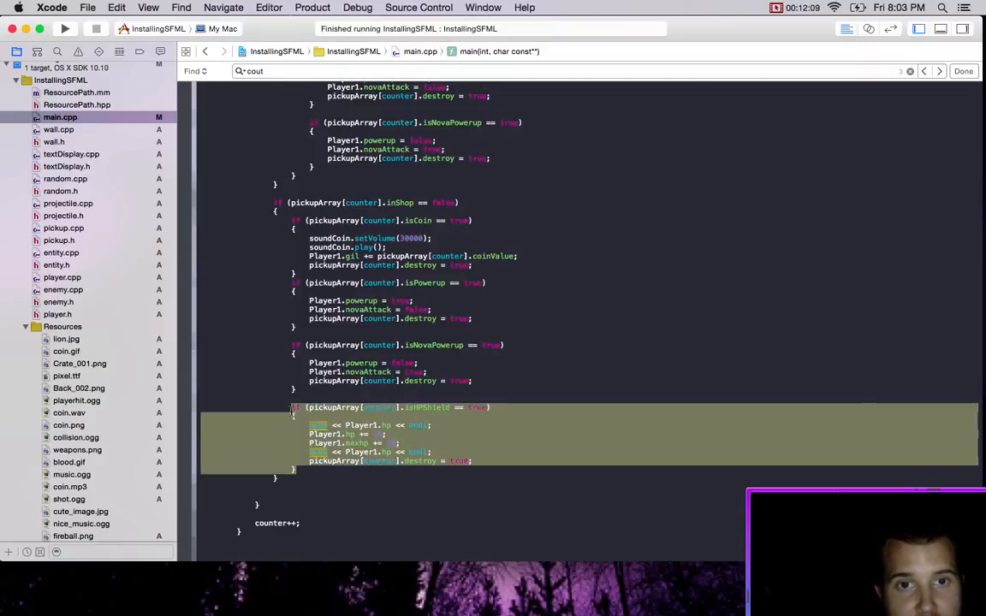
key("delete")
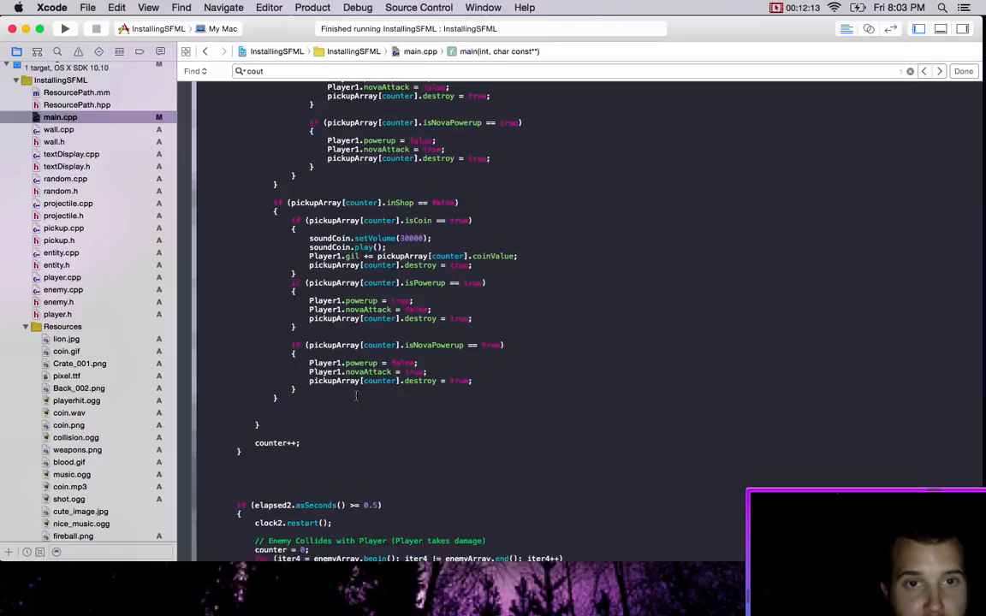
scroll("up", 3)
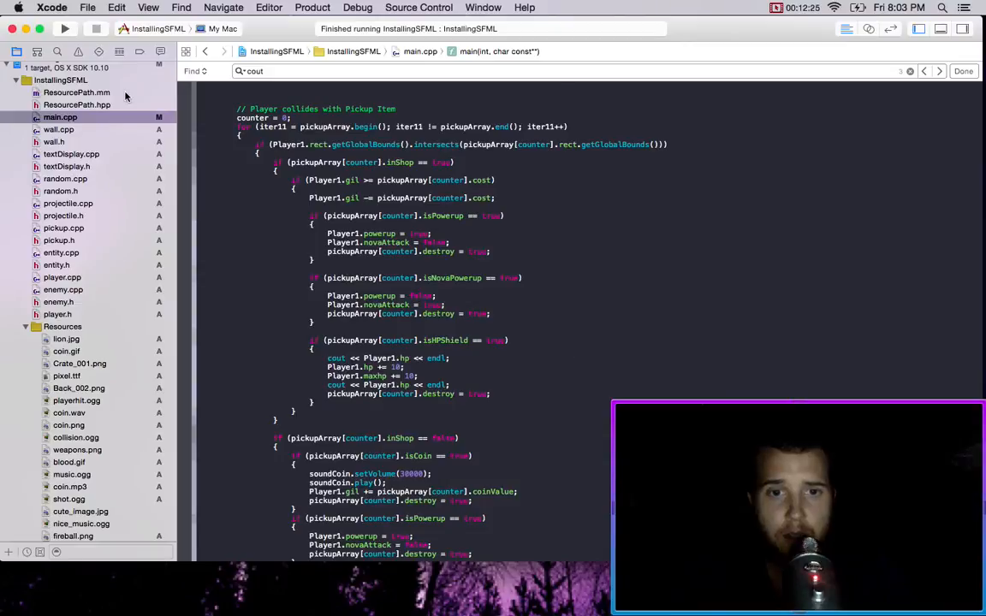
Step: Rebuild and play the game with the shield sold in the shop, then quit
left_click(65, 28)
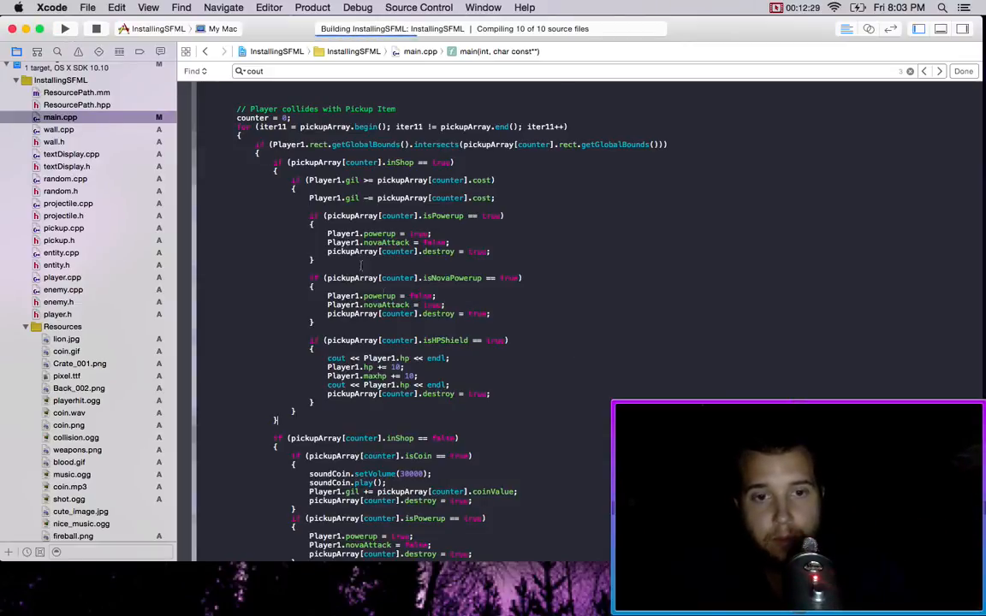
left_click(65, 29)
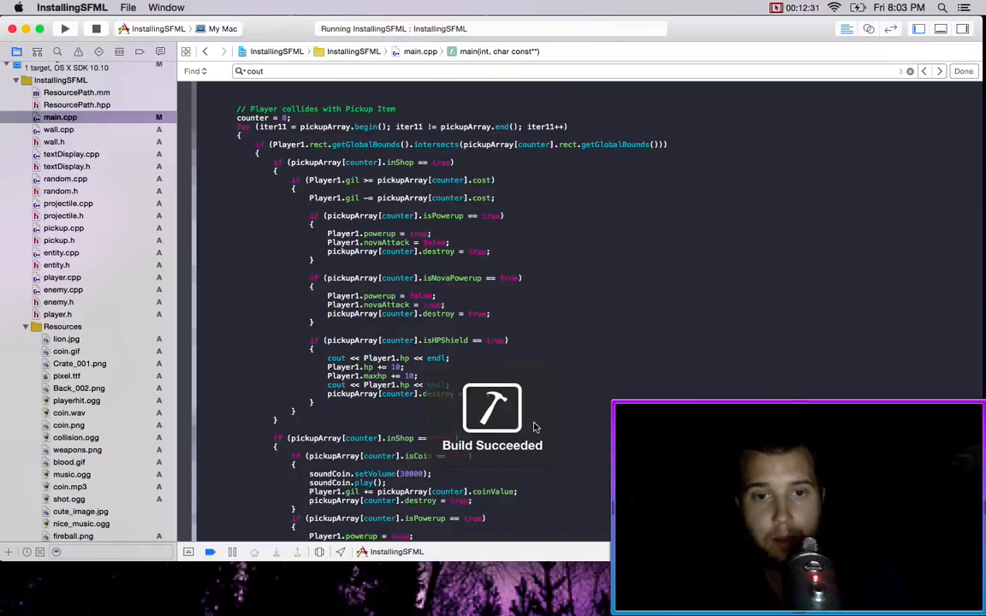
left_click(66, 28)
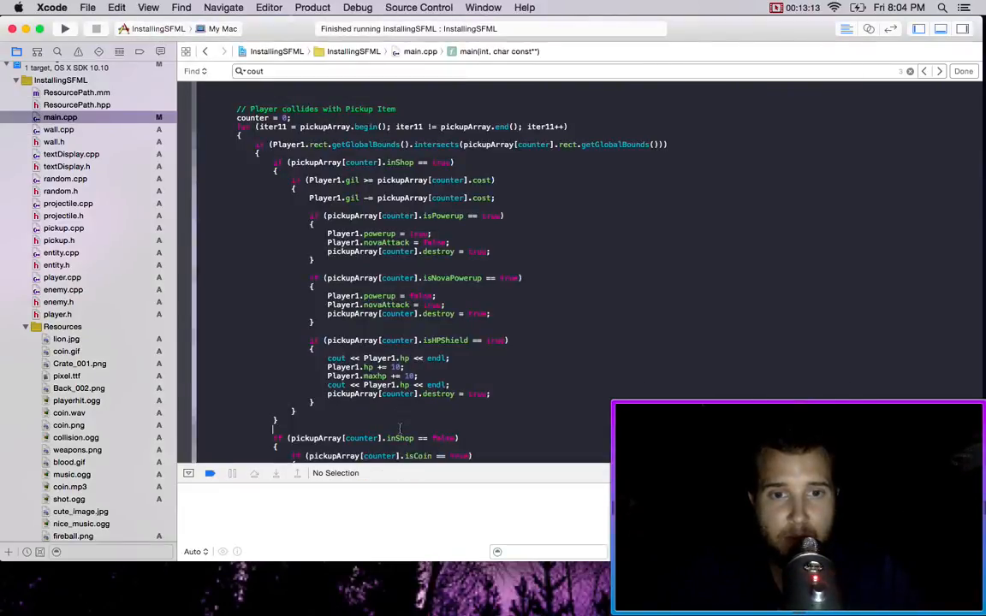
Step: Scroll to the space-bar fire code and insert blank lines in the powerup block
scroll("up", 3)
type("space")
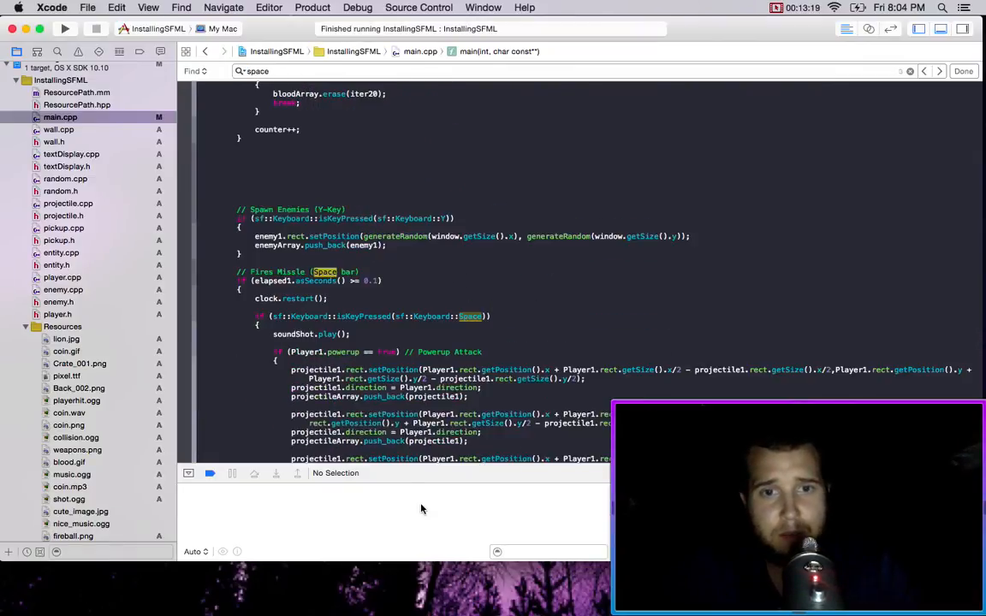
scroll("down", 3)
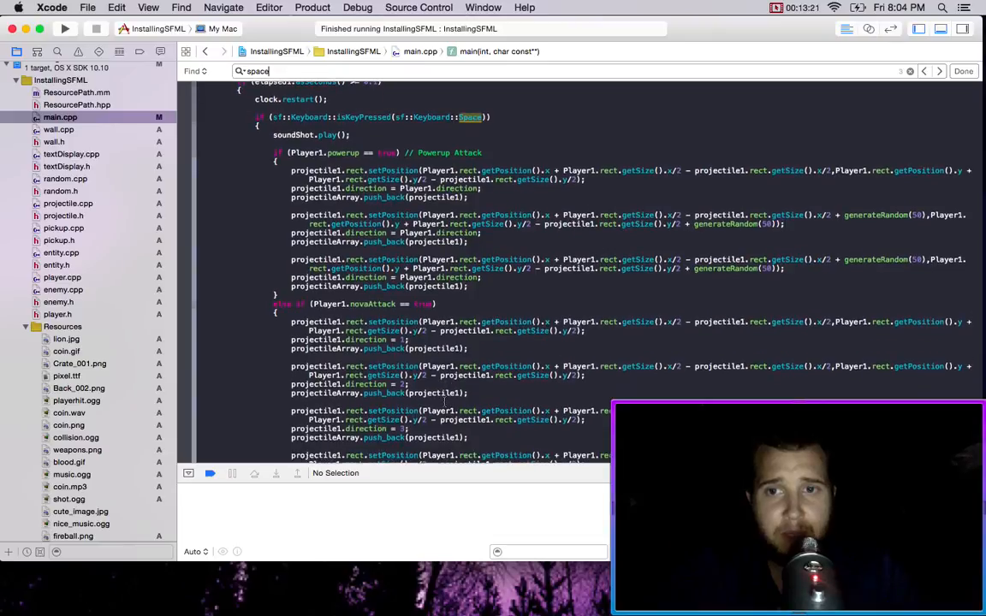
scroll("up", 3)
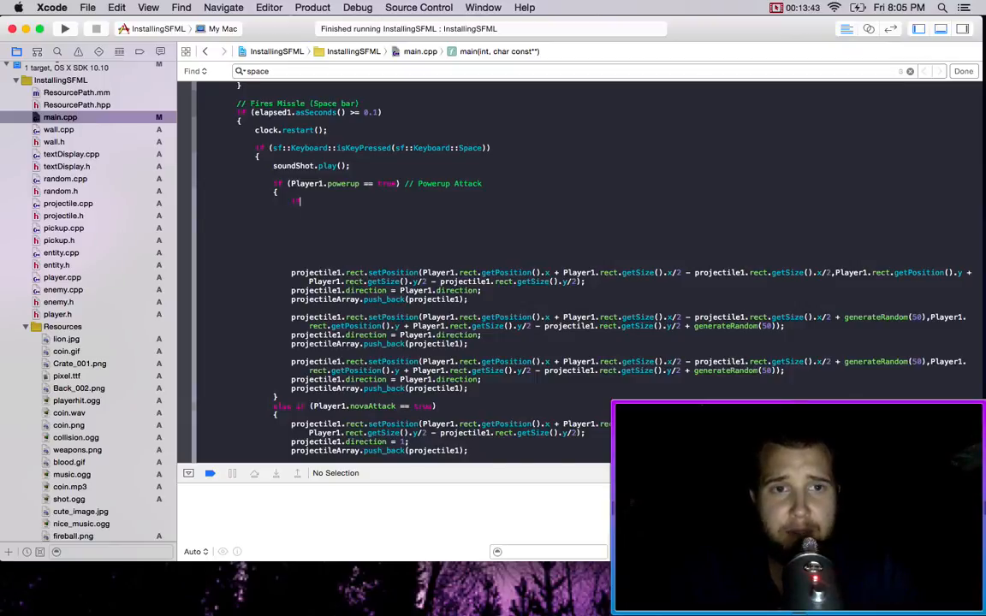
Step: Add a Player1.direction == 1 branch firing three ±15-offset projectiles; comment out the old shots
type("if (Player1.direction == 1) // UP")
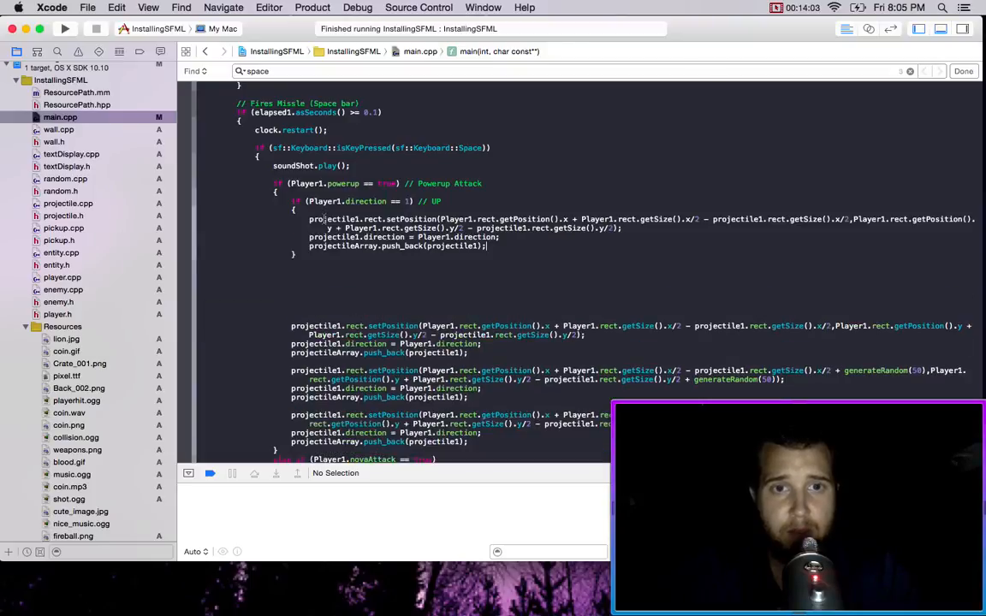
scroll("up", 3)
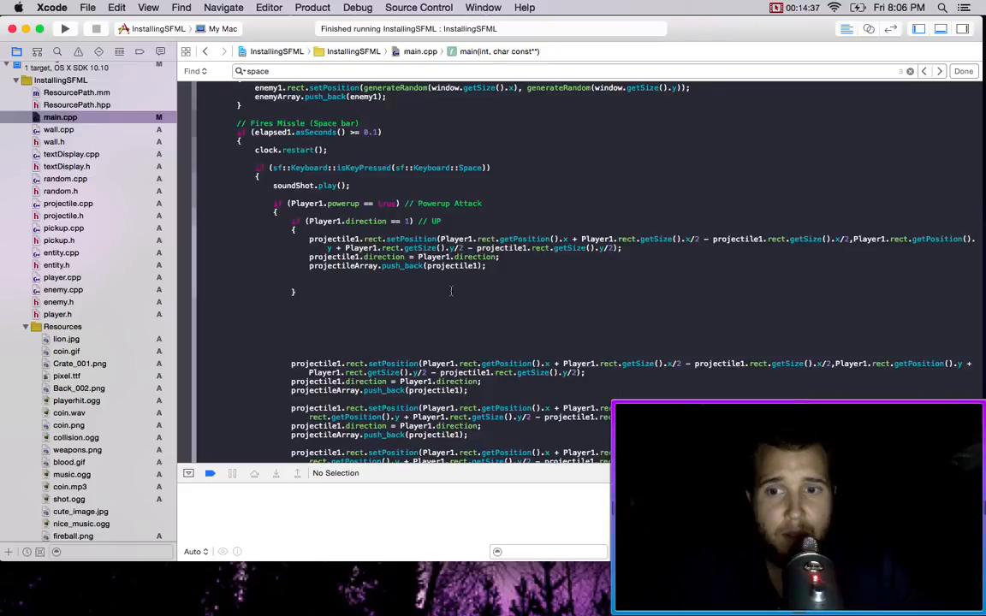
scroll("up", 3)
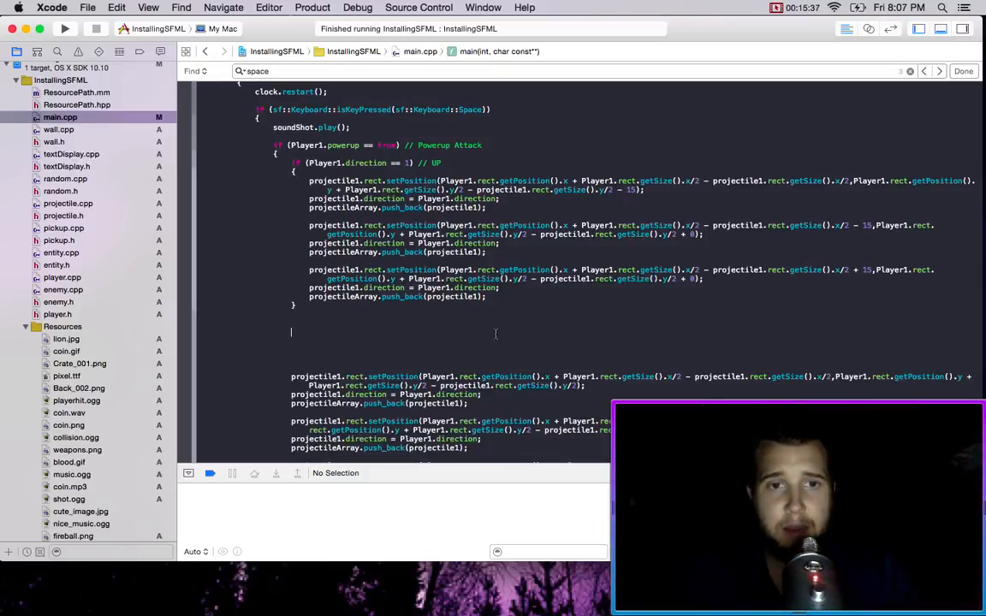
scroll("down", 3)
type("/*")
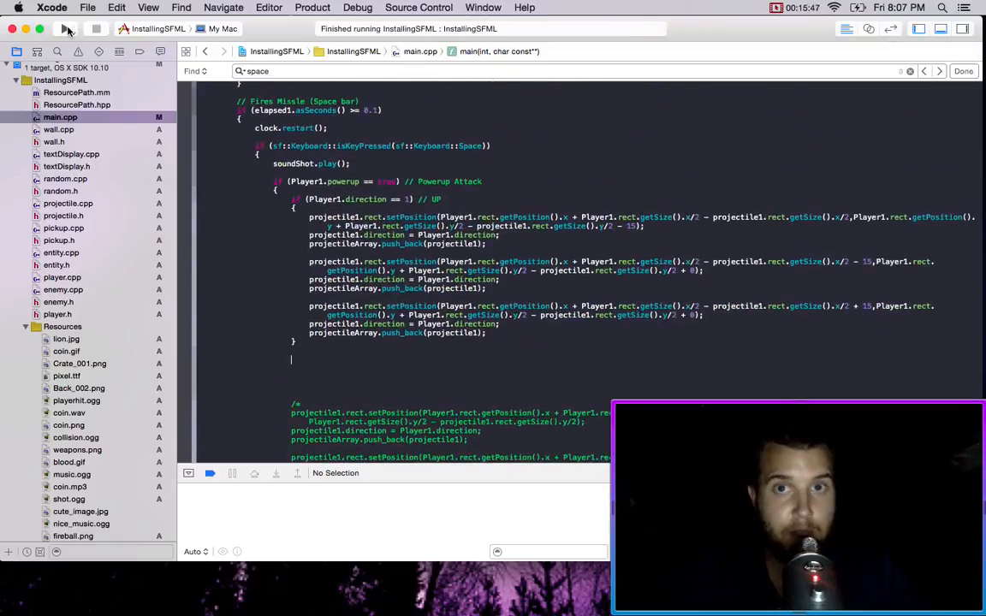
Step: Build and run the game to test the upward three-projectile arrow attack
left_click(65, 28)
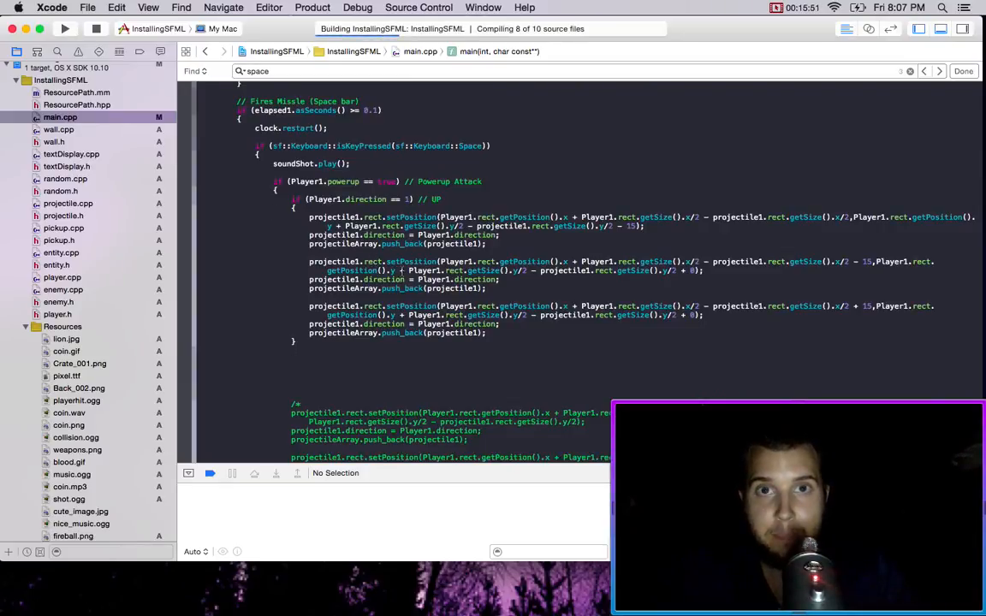
left_click(66, 29)
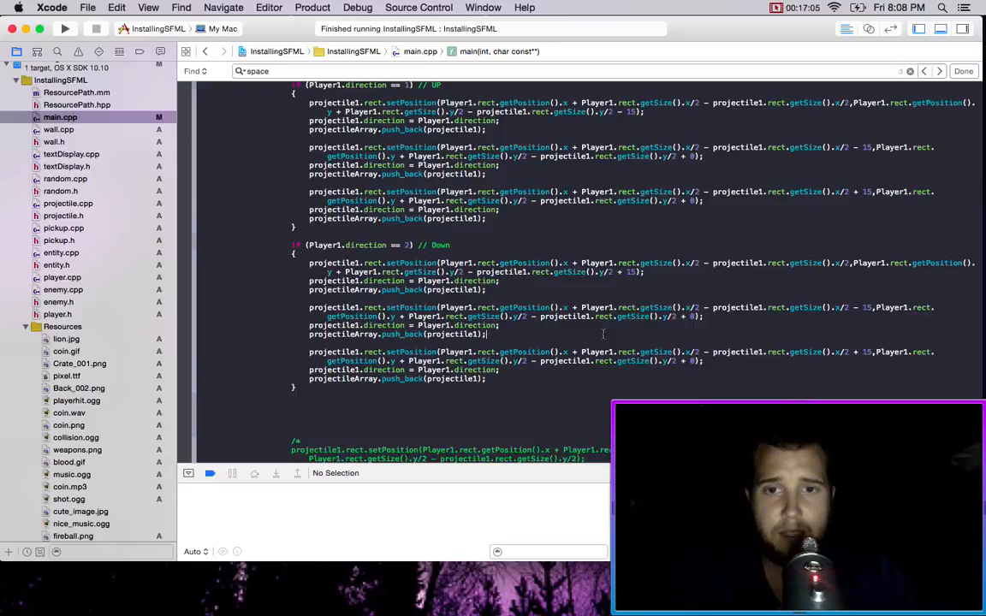
Step: Add a direction == 2 (Down) branch with the lead projectile 15 below center
scroll("up", 3)
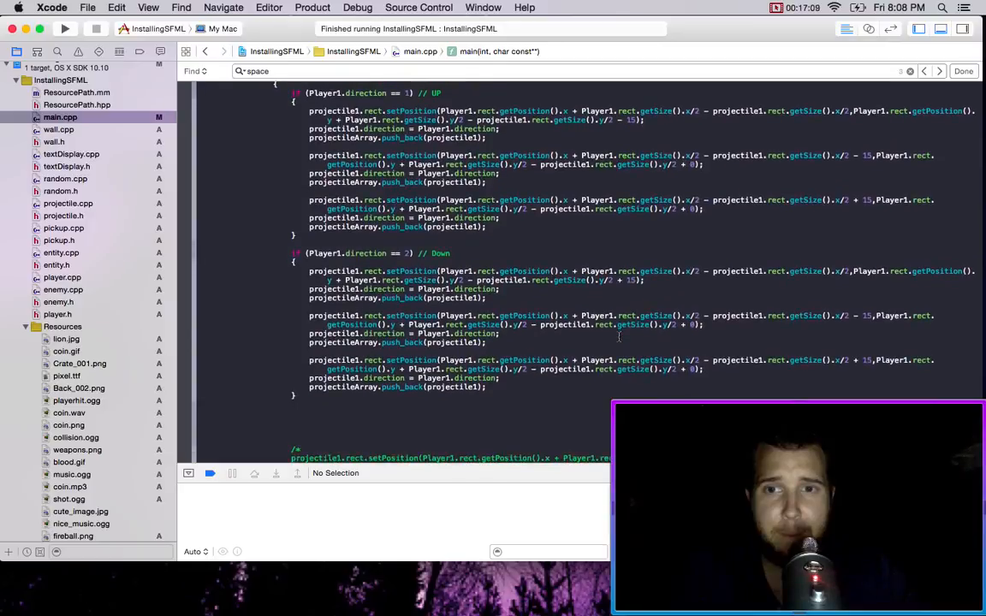
scroll("down", 3)
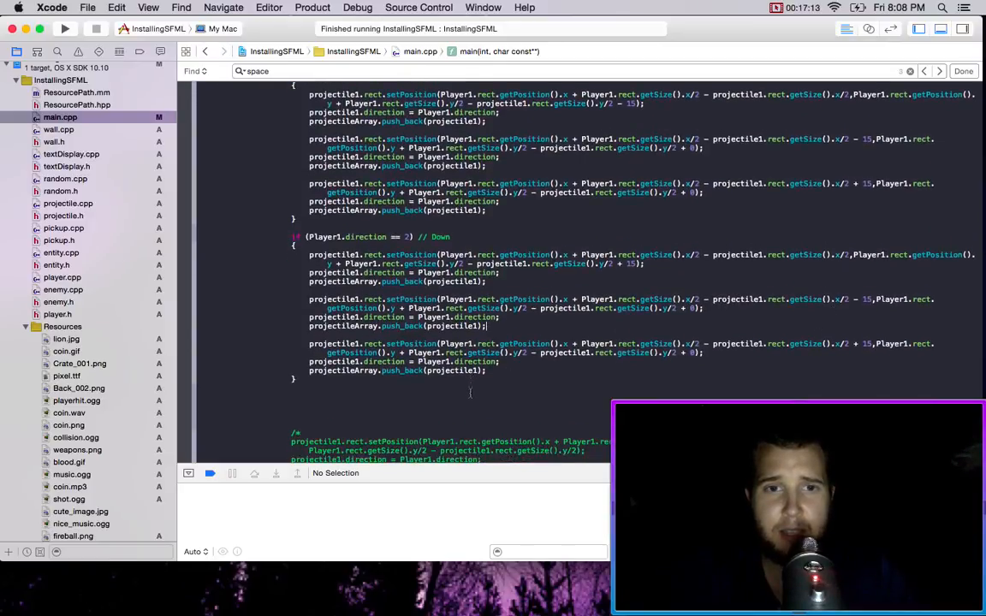
Step: Rebuild, then paste the Down block as a new direction == 3 (Left) branch
left_click(64, 28)
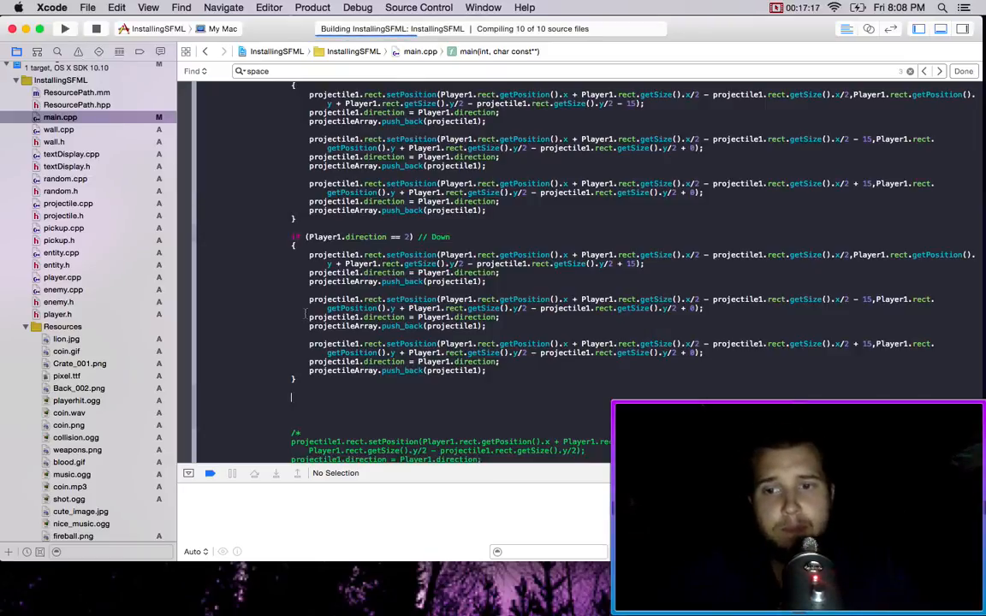
left_click(65, 28)
type("if (Player1.direction == 3) // Left")
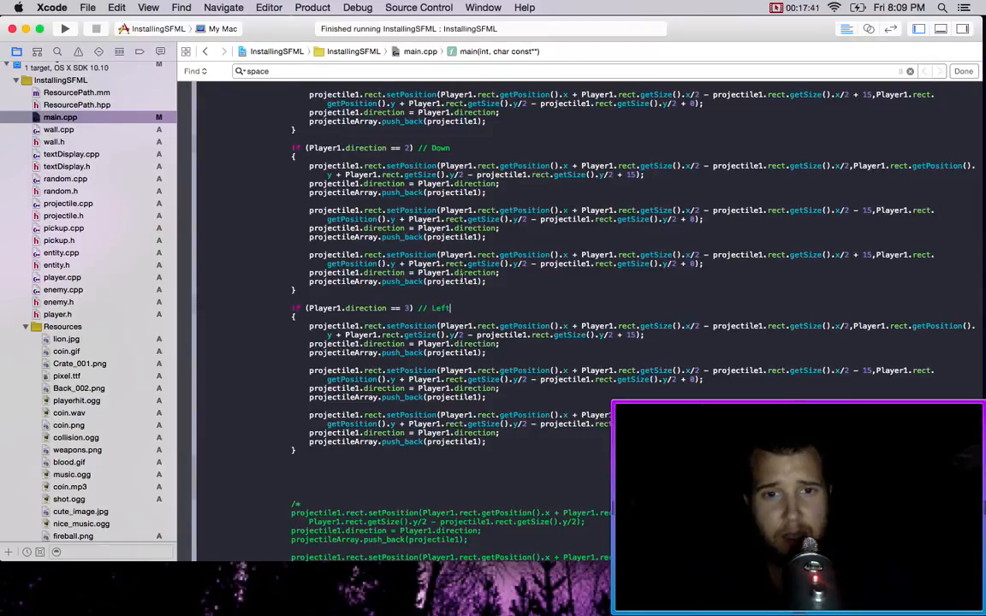
Step: Spread the left-facing shots sideways and add a mirrored 'Right' branch for direction 4
scroll("down", 3)
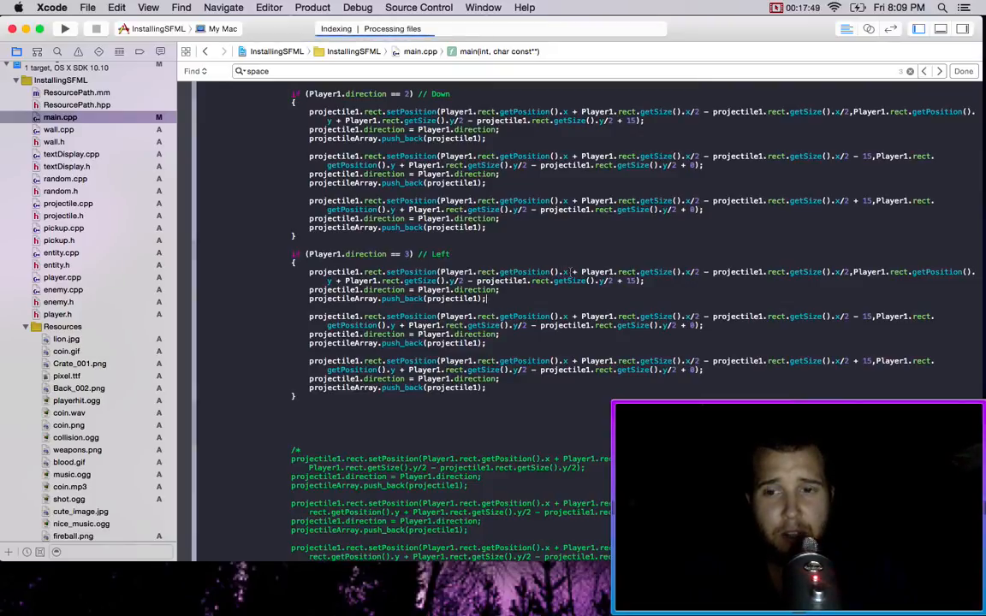
left_click(66, 28)
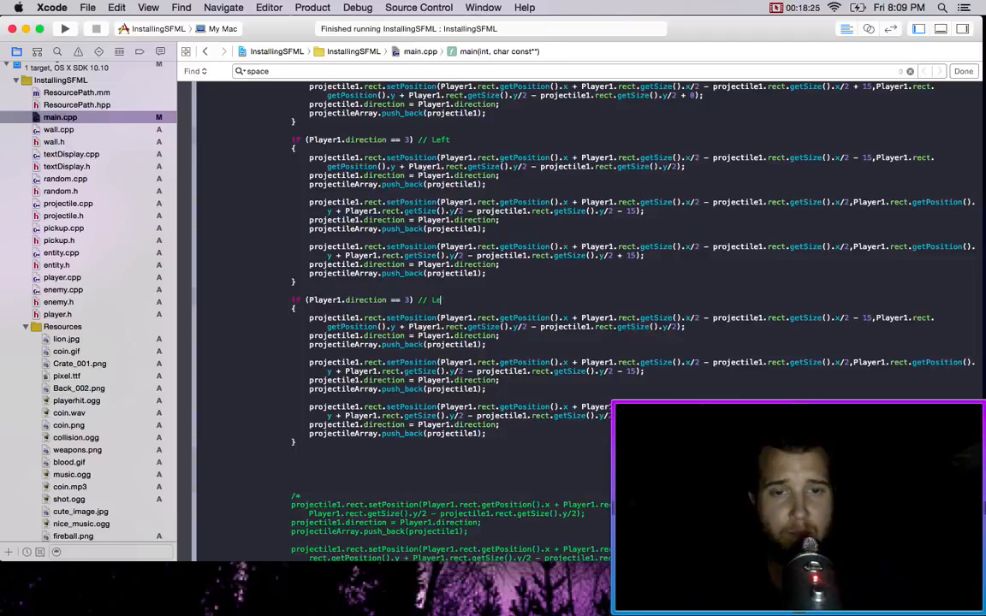
type("Right")
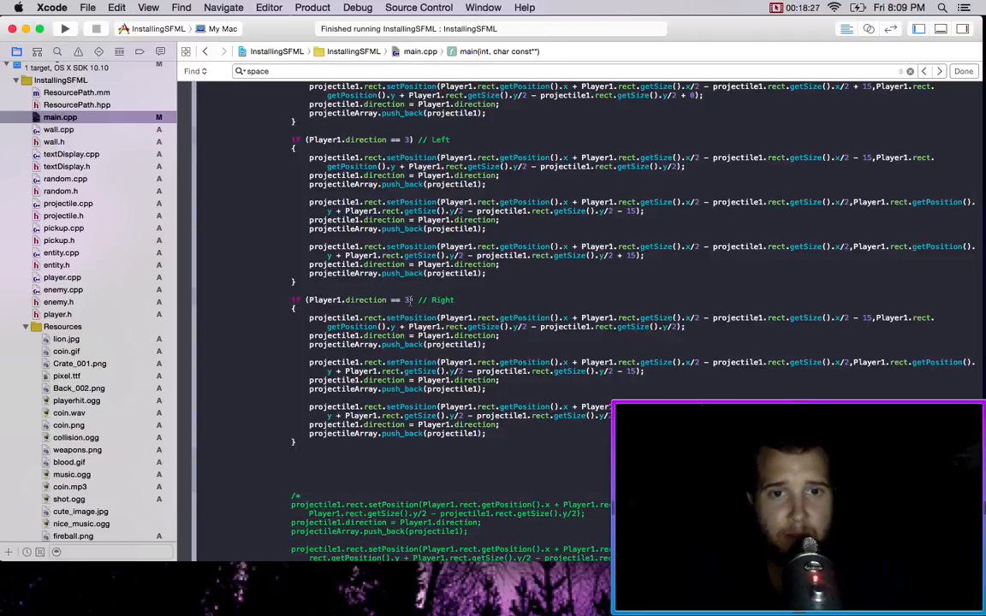
scroll("up", 3)
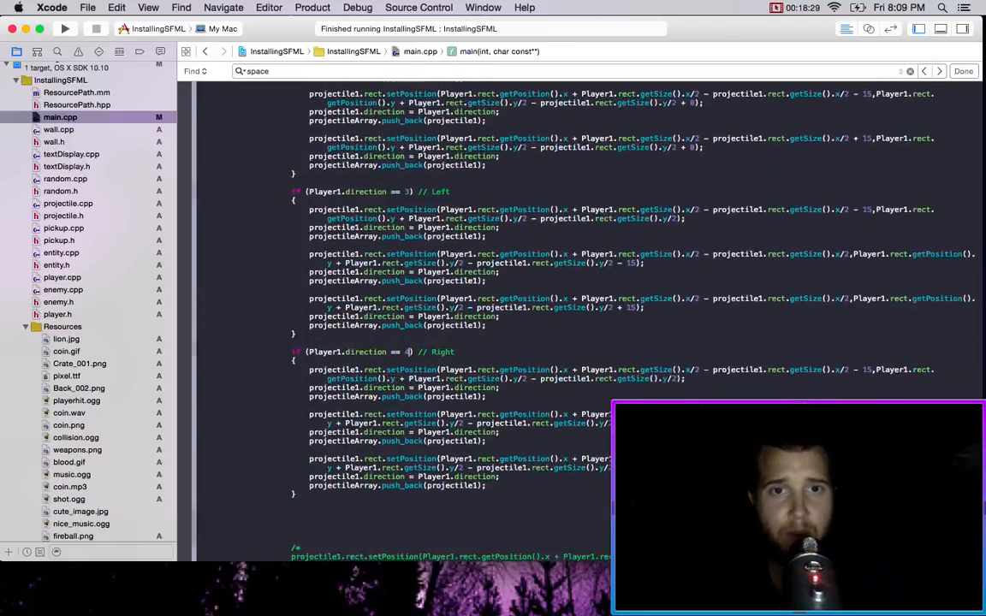
scroll("down", 3)
type("+")
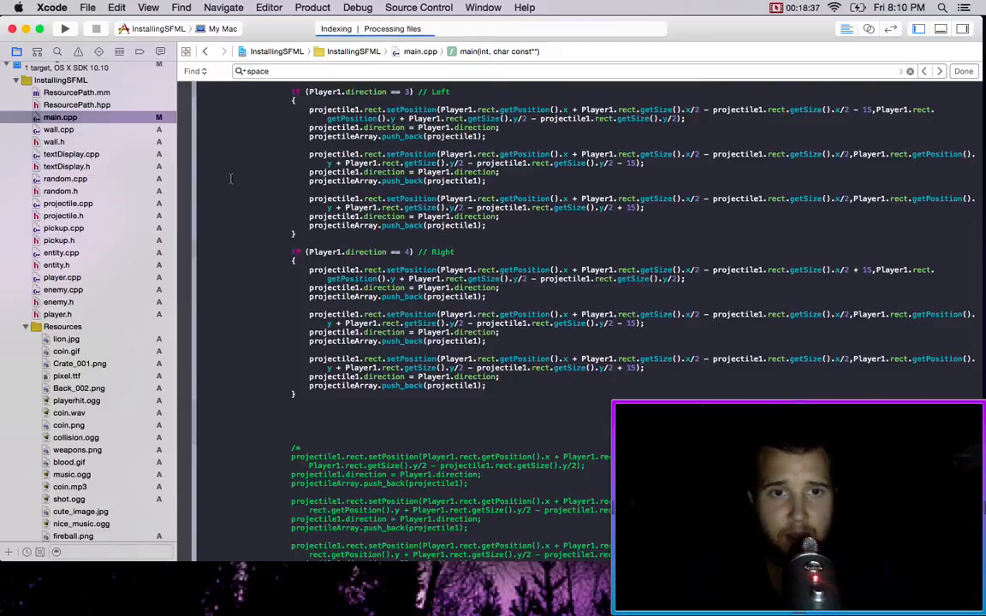
Step: Rebuild and run the game to test the arrow pattern, then review the nova attack code
left_click(66, 28)
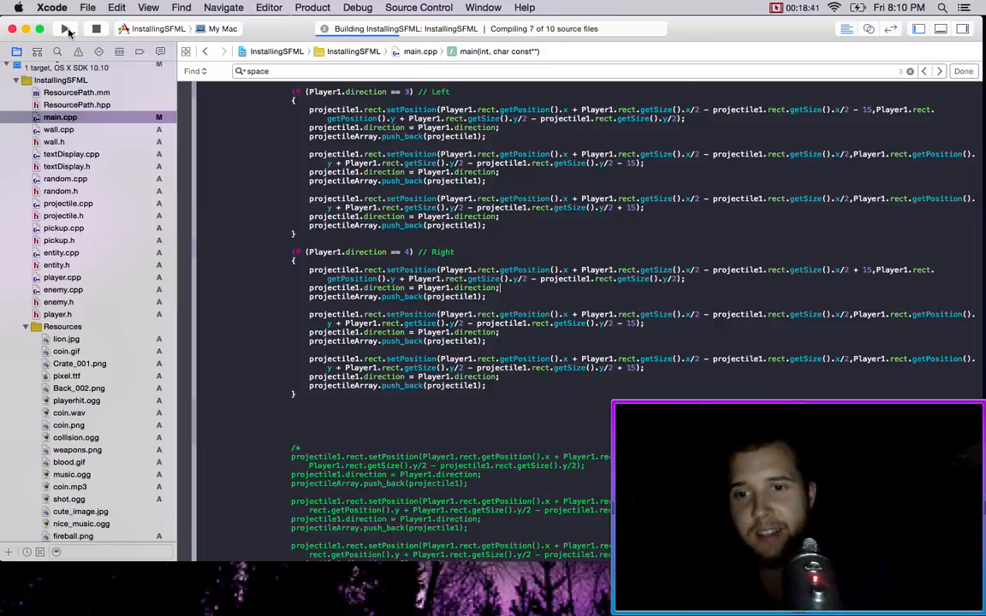
left_click(65, 28)
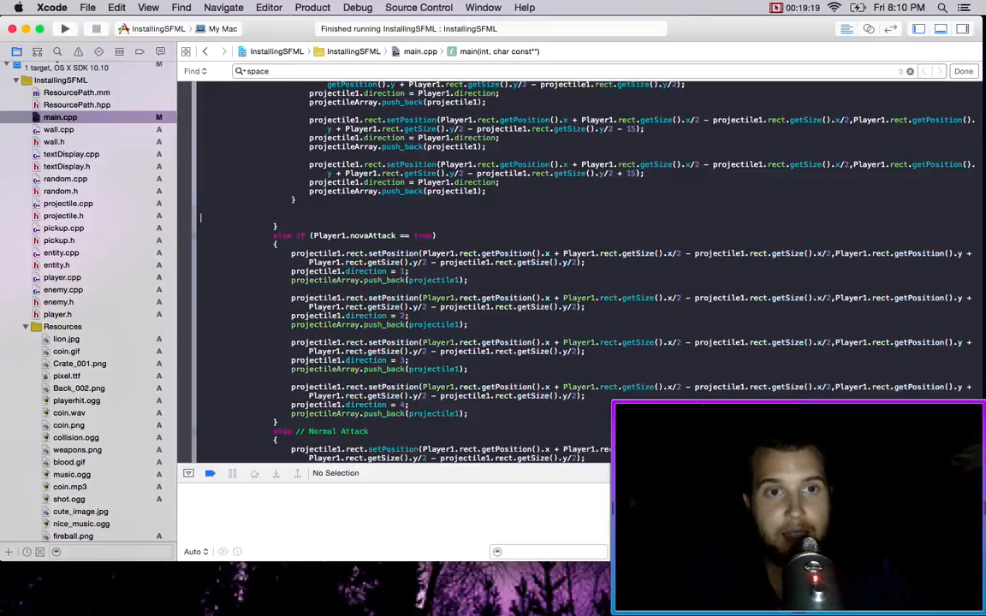
scroll("up", 3)
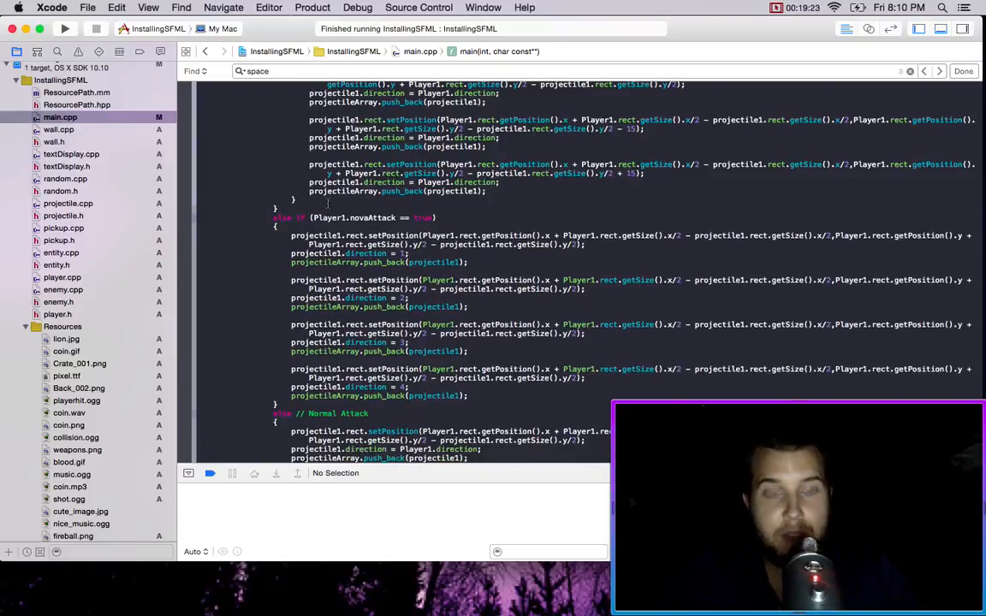
scroll("down", 3)
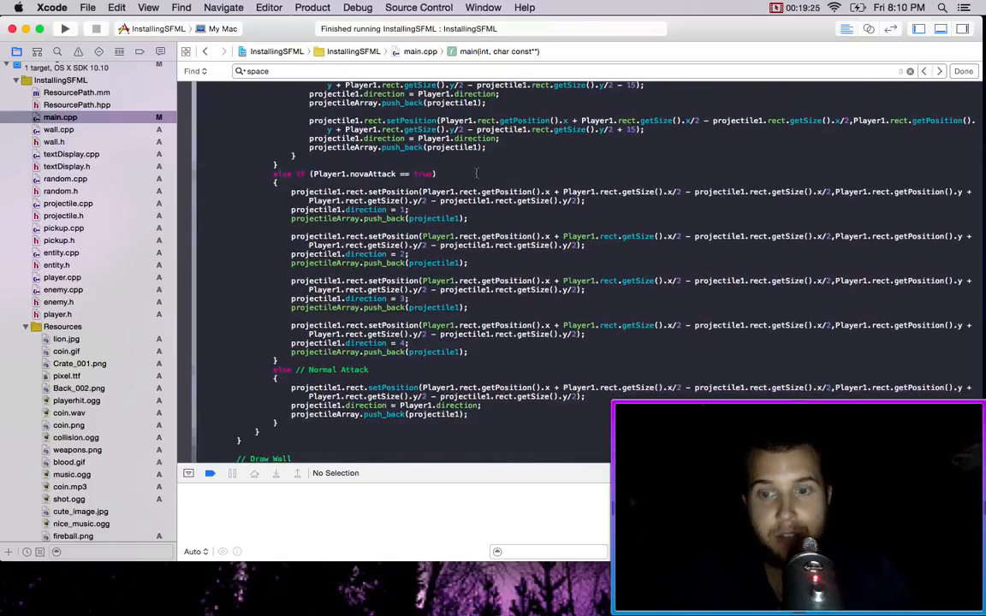